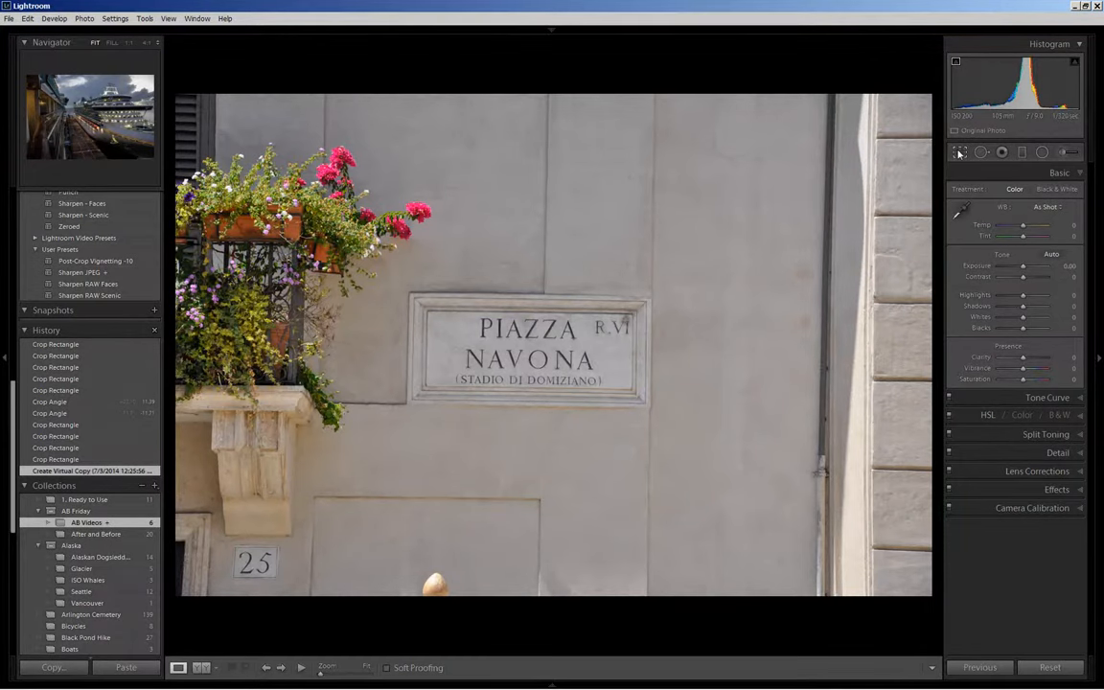
# - Enter Crop & Straighten and show the crop aspect-ratio presets
pyautogui.click(959, 153)
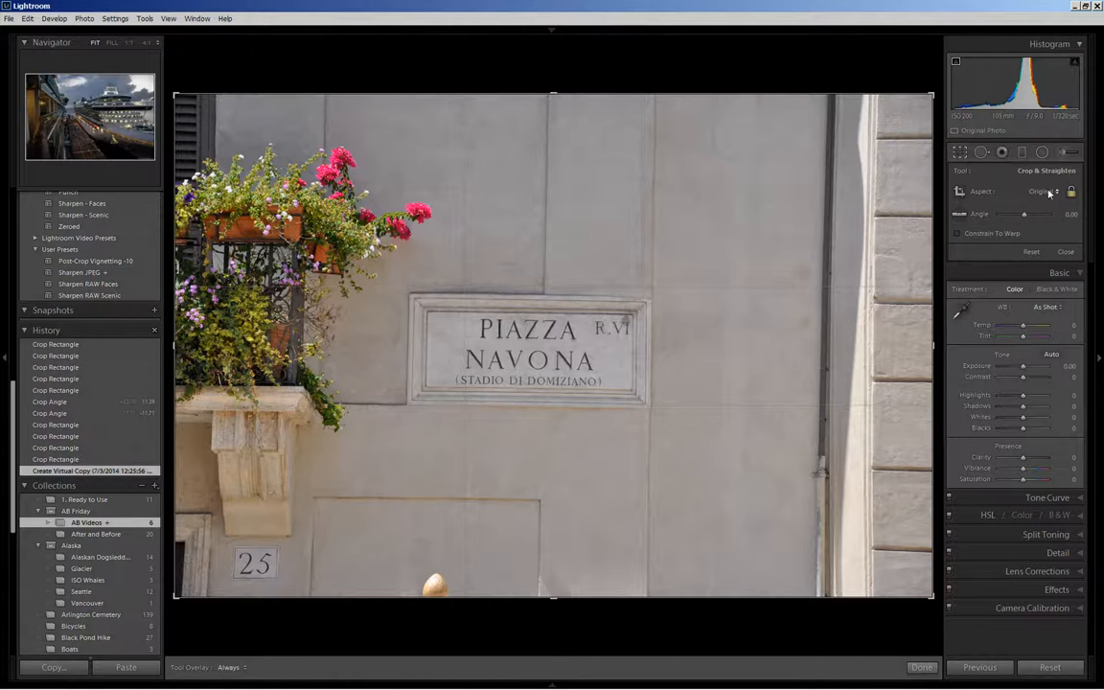
pyautogui.click(1043, 191)
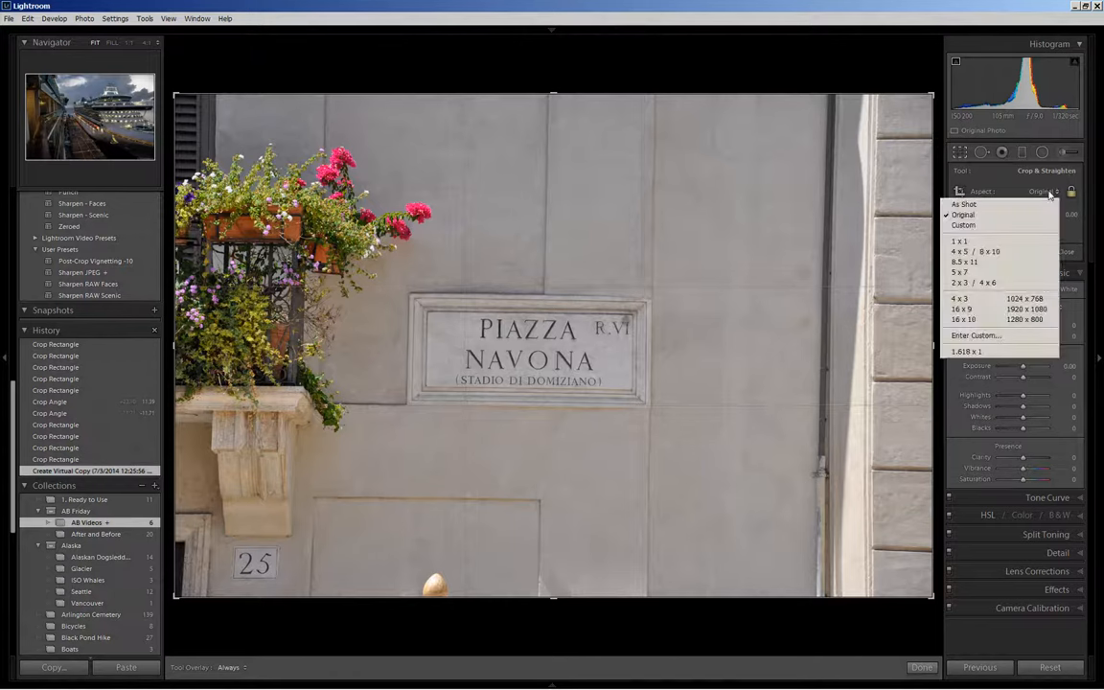
pyautogui.moveTo(987, 283)
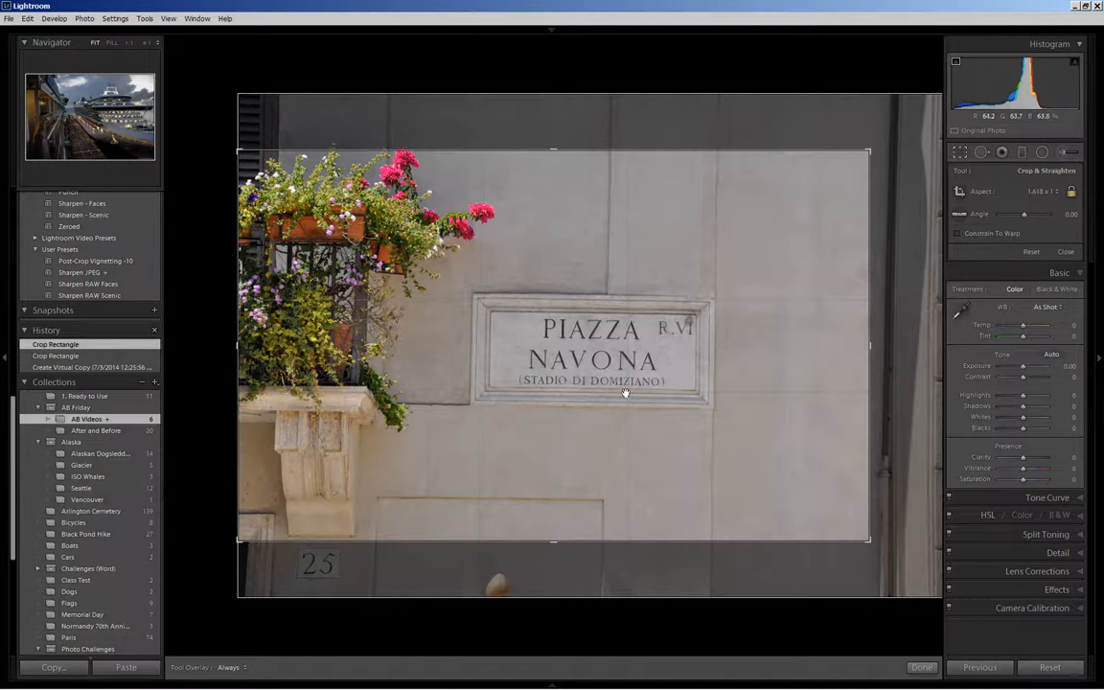
pyautogui.moveTo(625, 393)
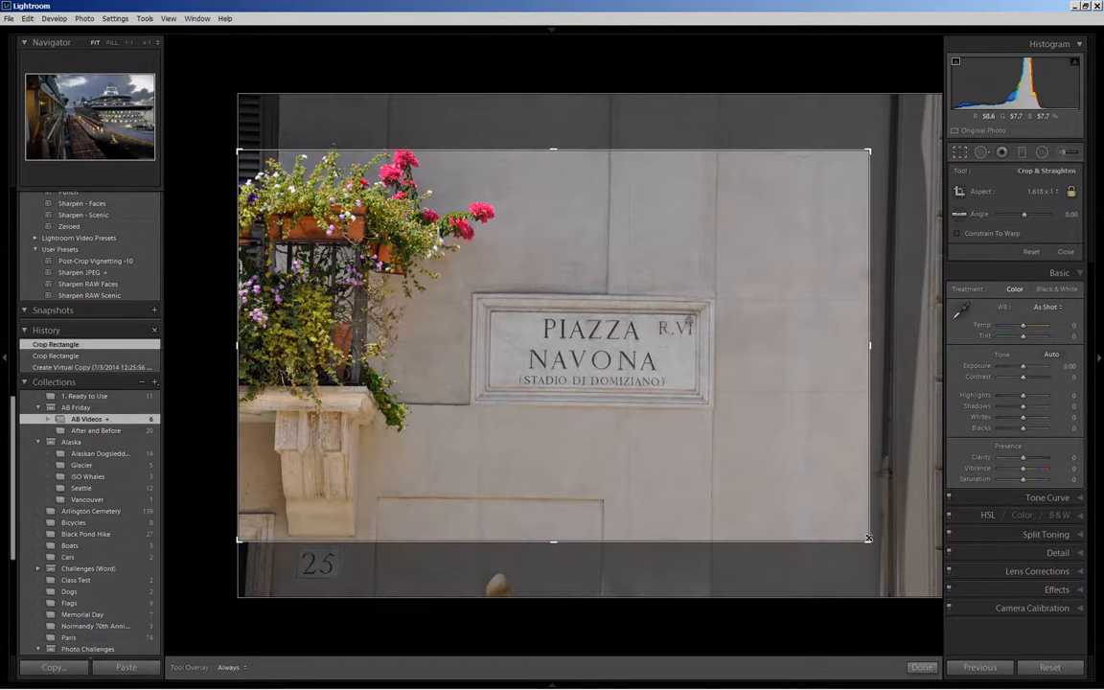
# - Reposition the crop frame on the sign and tilt the photo to a steep Dutch angle with the Angle slider
pyautogui.moveTo(866, 536); pyautogui.dragTo(824, 513)
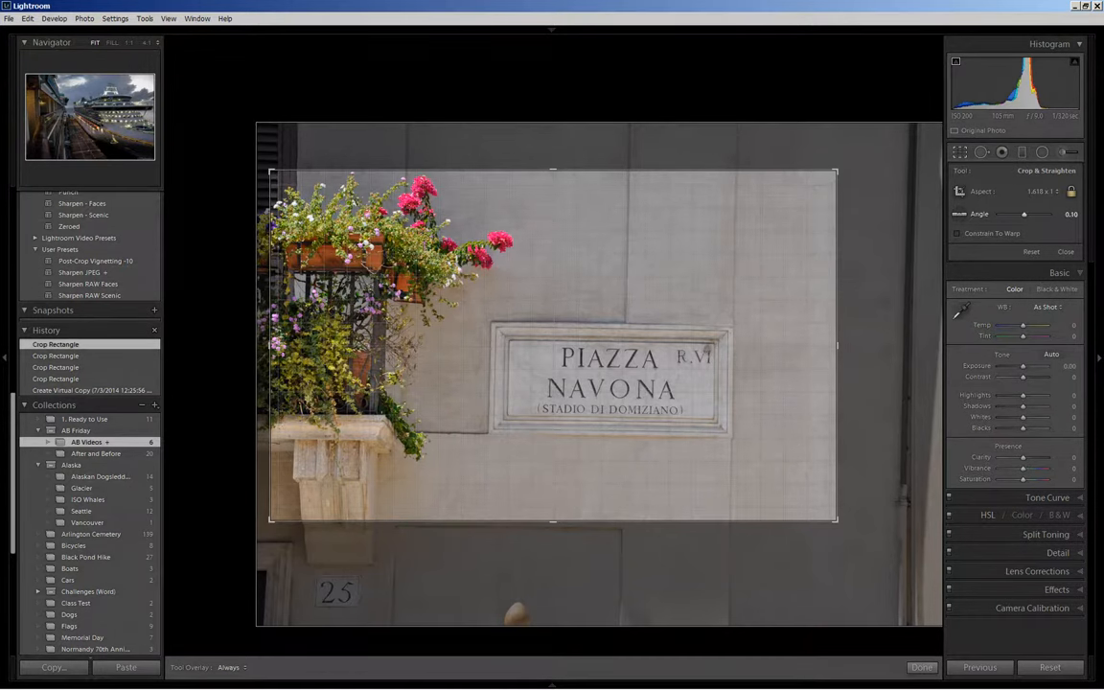
pyautogui.moveTo(1024, 215); pyautogui.dragTo(1031, 215)
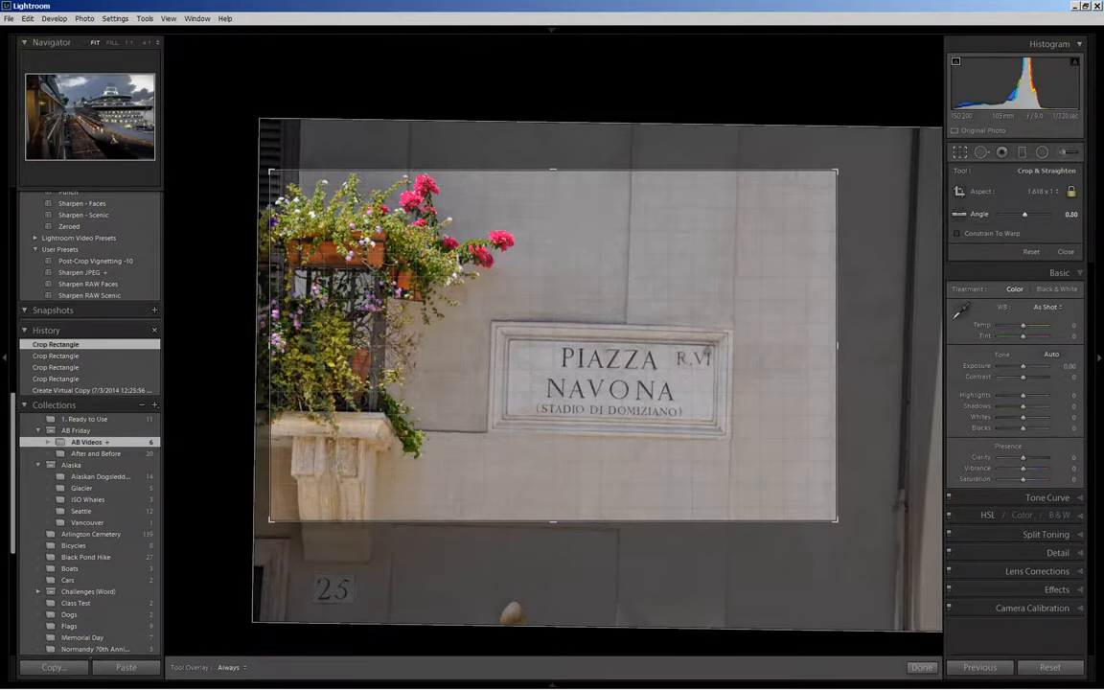
pyautogui.moveTo(1023, 215); pyautogui.dragTo(1038, 214)
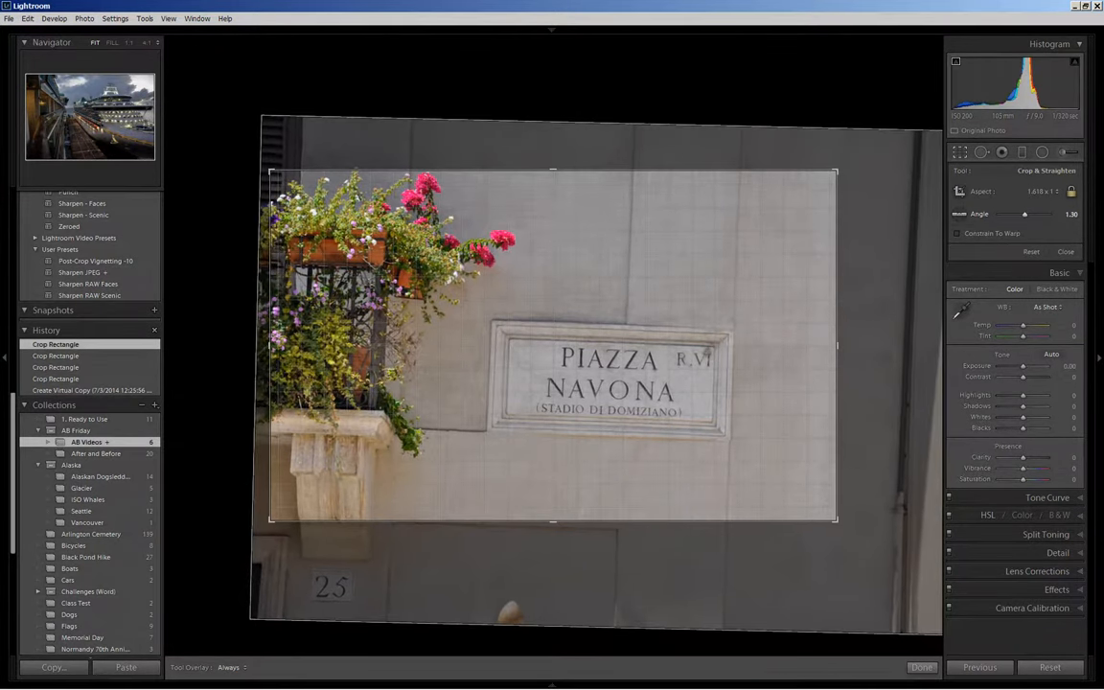
pyautogui.moveTo(1023, 214); pyautogui.dragTo(1033, 215)
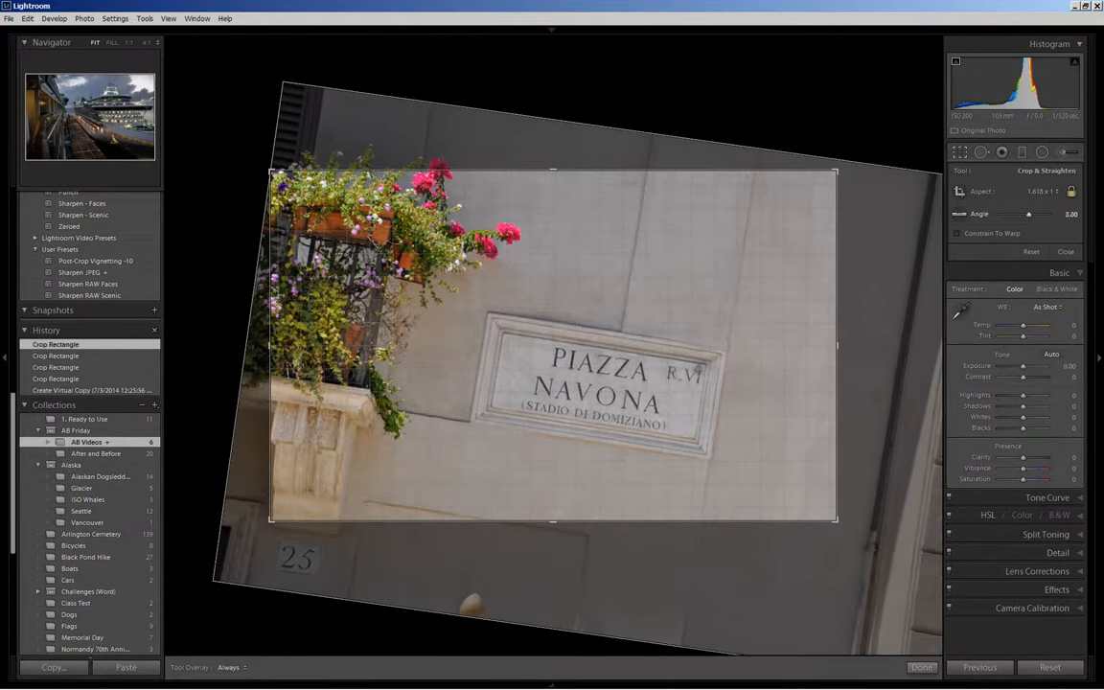
pyautogui.moveTo(1029, 215); pyautogui.dragTo(1039, 215)
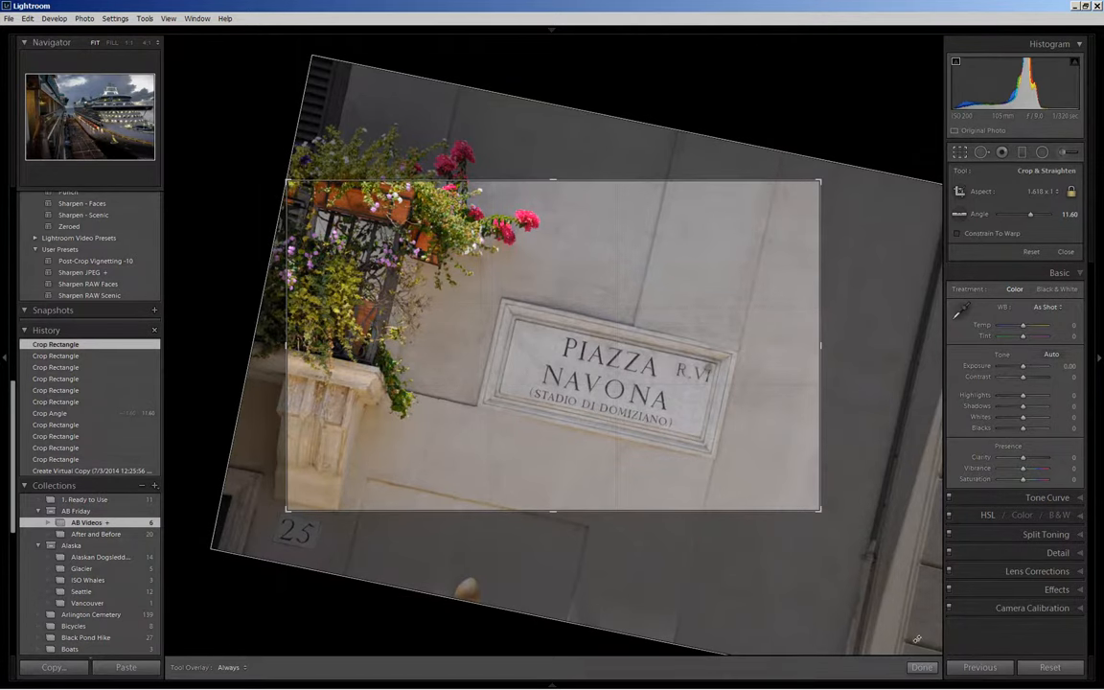
# - Apply the slanted crop, then raise Clarity and adjust Saturation in the Basic panel
pyautogui.click(919, 666)
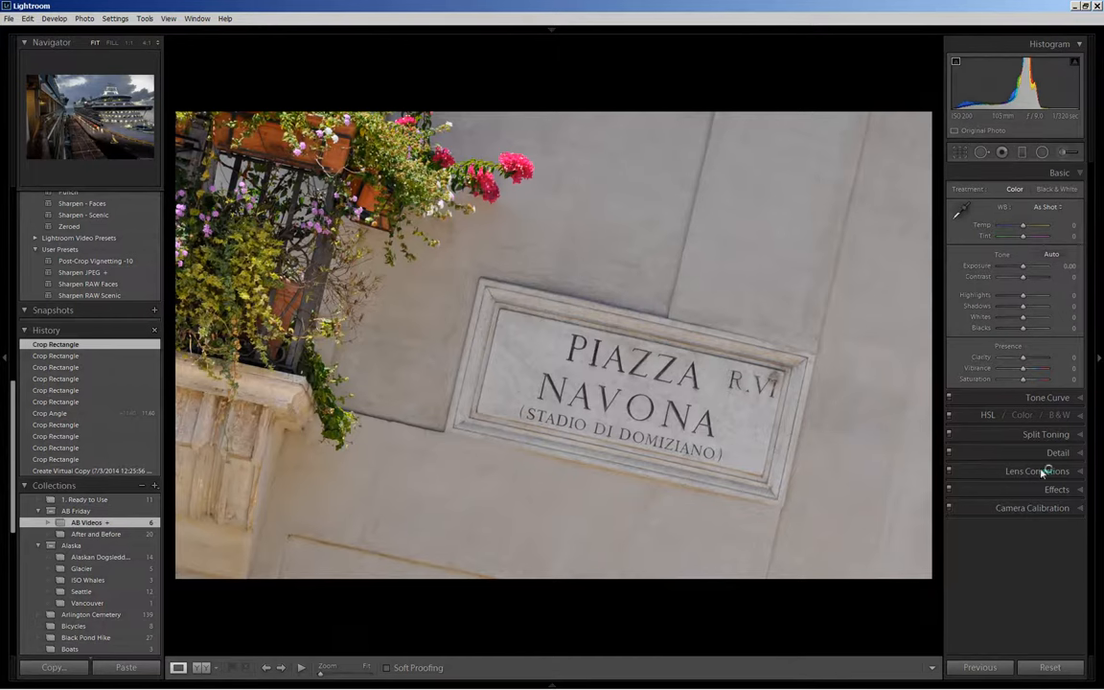
pyautogui.moveTo(1039, 349)
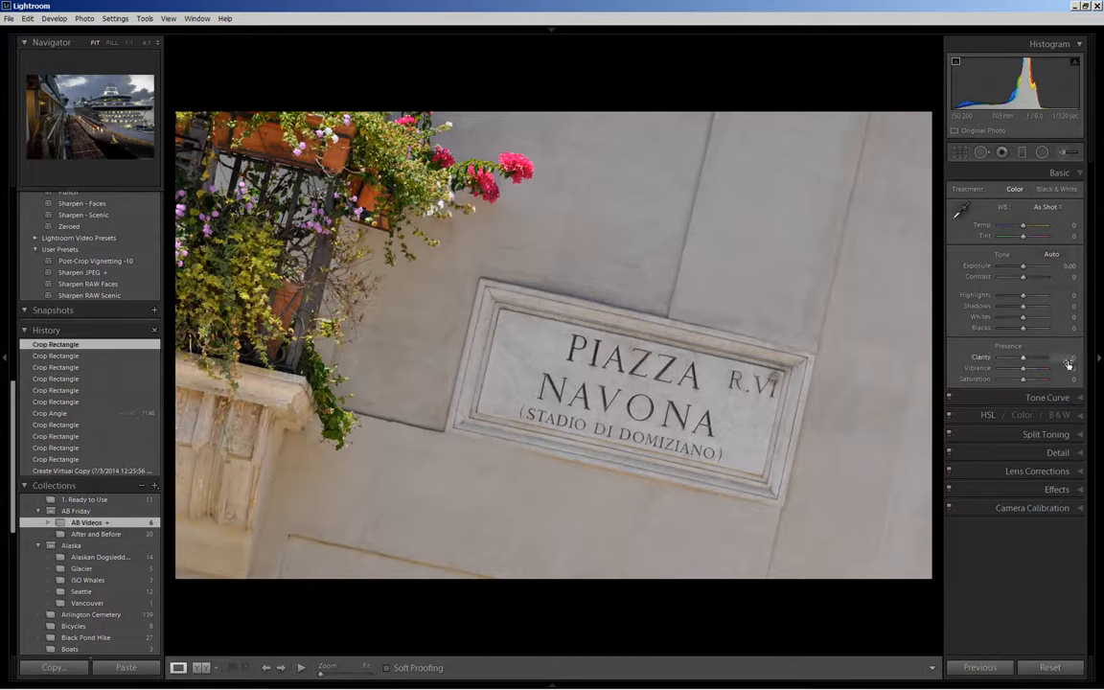
pyautogui.moveTo(1023, 356); pyautogui.dragTo(1039, 357)
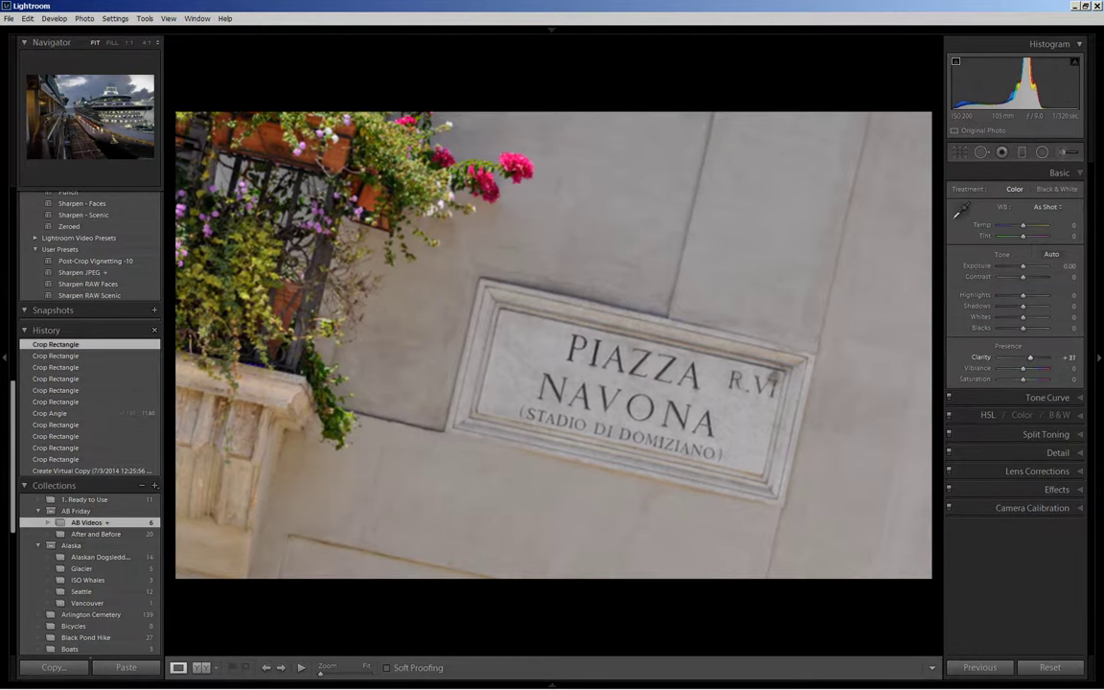
pyautogui.moveTo(1031, 357); pyautogui.dragTo(1023, 357)
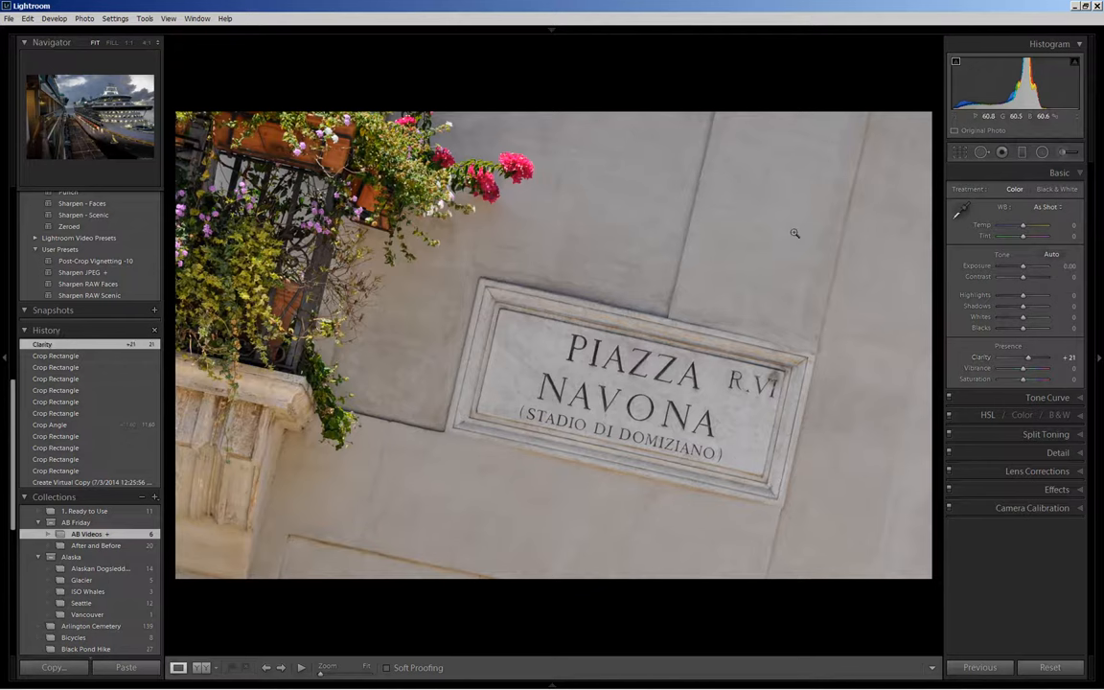
pyautogui.moveTo(1023, 381)
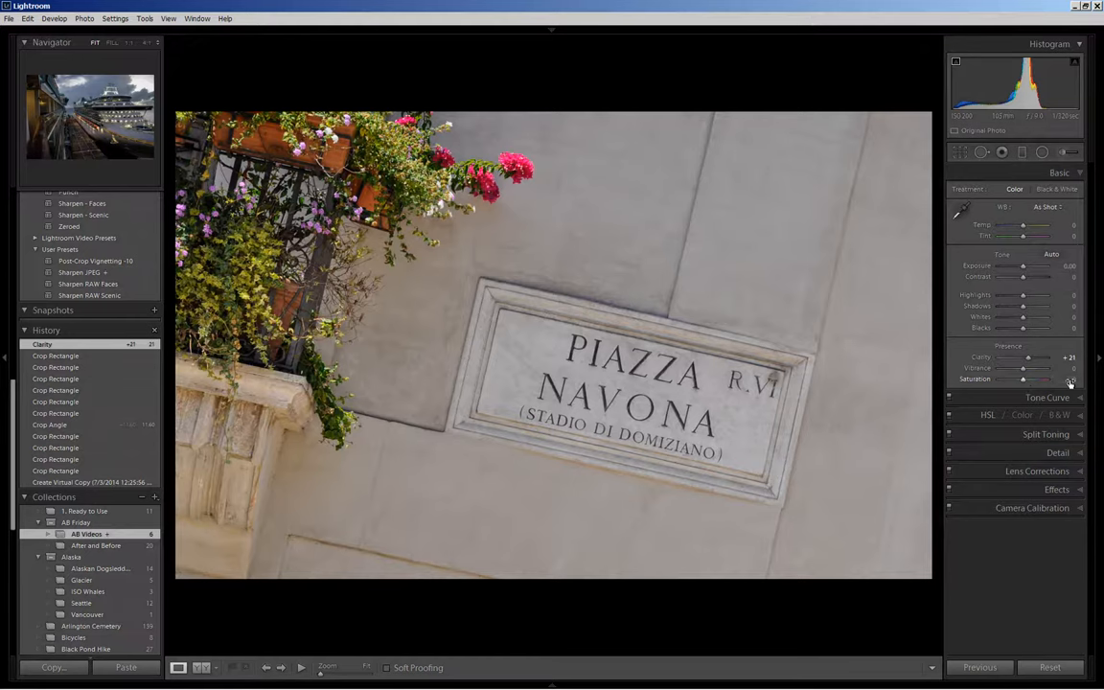
pyautogui.moveTo(1023, 382); pyautogui.dragTo(997, 381)
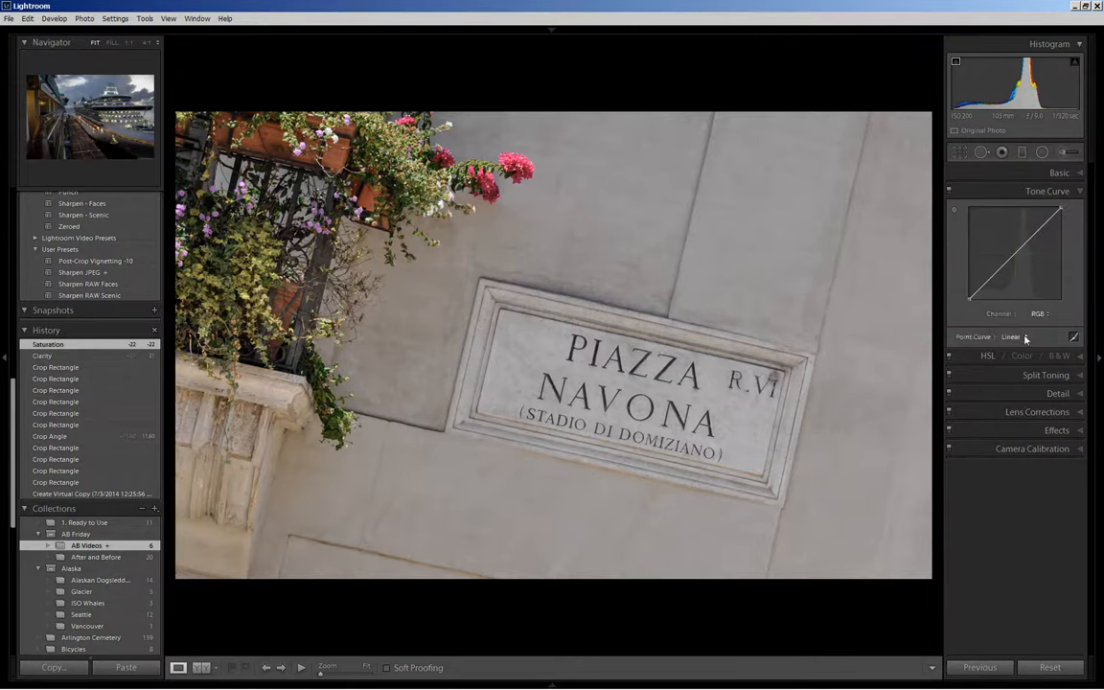
# - Apply the Medium Contrast point curve and return to the Basic panel
pyautogui.click(1027, 337)
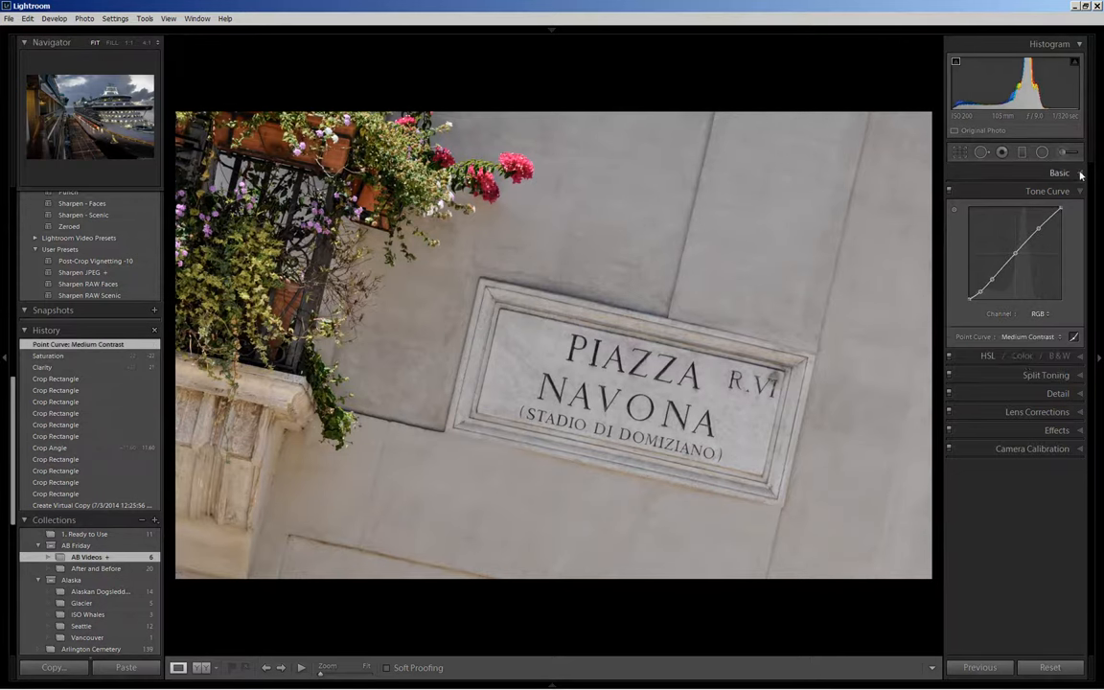
pyautogui.click(1057, 173)
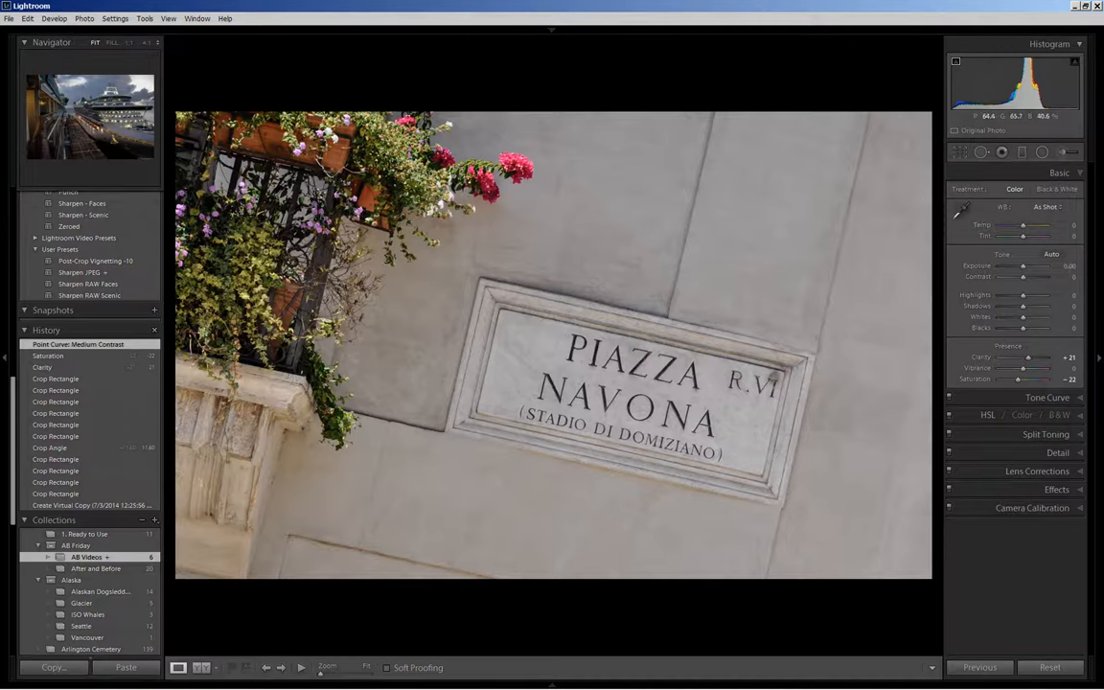
pyautogui.moveTo(1045, 314)
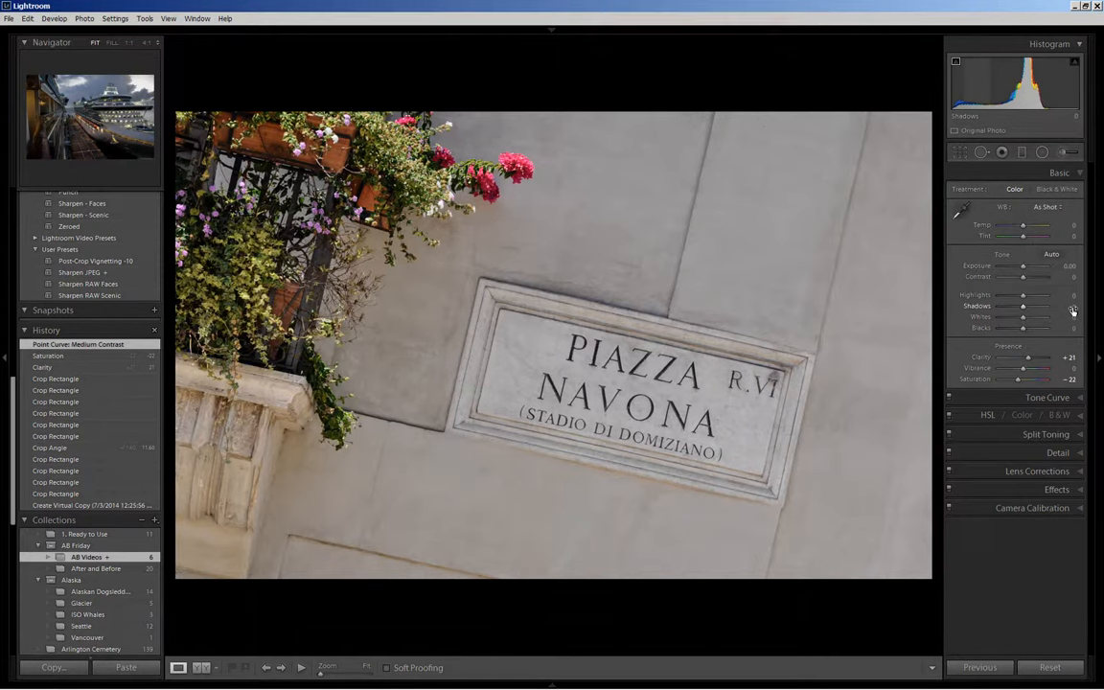
# - Lift the shadows, tweak exposure, raise the whites and adjust highlights to brighten the stone sign
pyautogui.moveTo(1023, 316); pyautogui.dragTo(1034, 316)
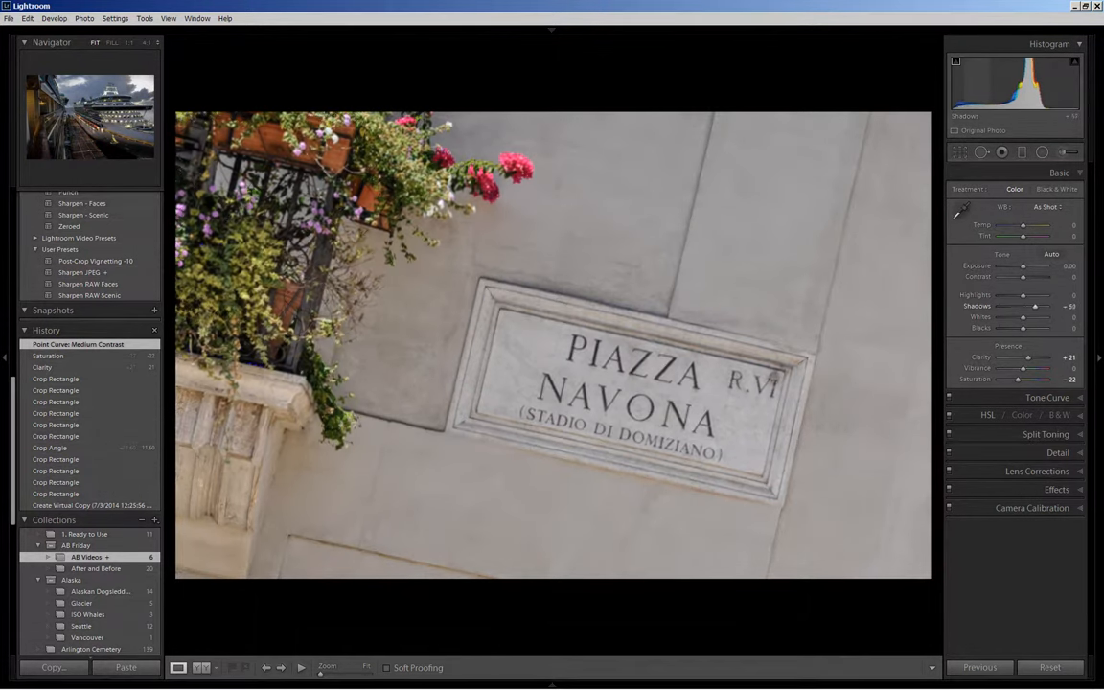
pyautogui.moveTo(1019, 307); pyautogui.dragTo(1064, 307)
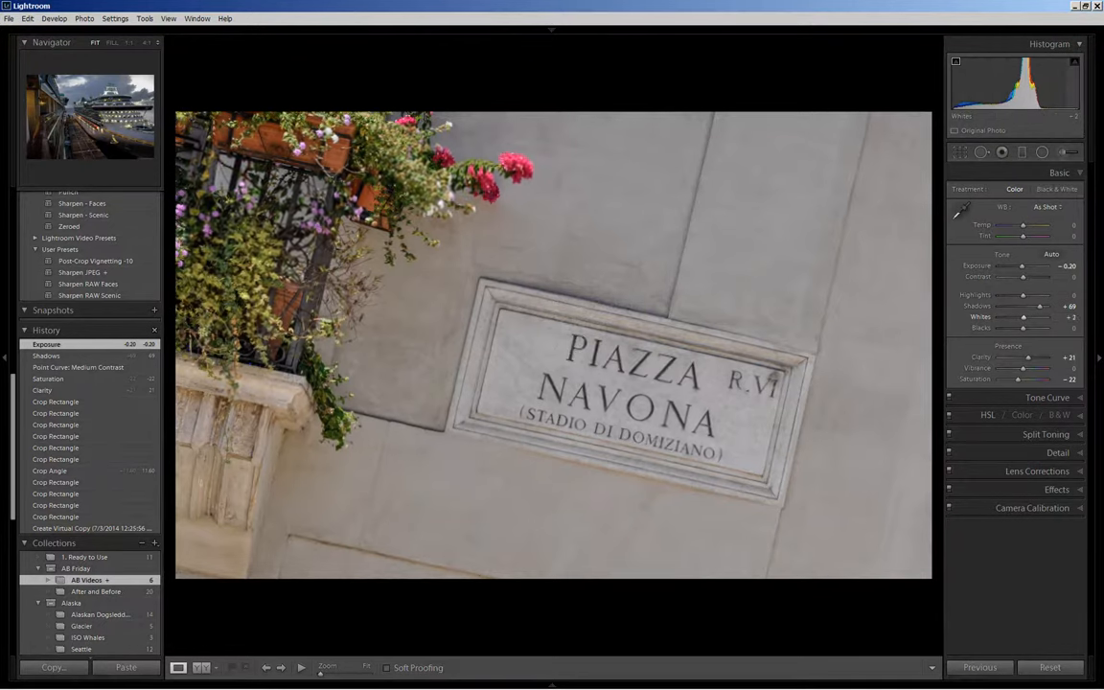
pyautogui.moveTo(1023, 318); pyautogui.dragTo(996, 318)
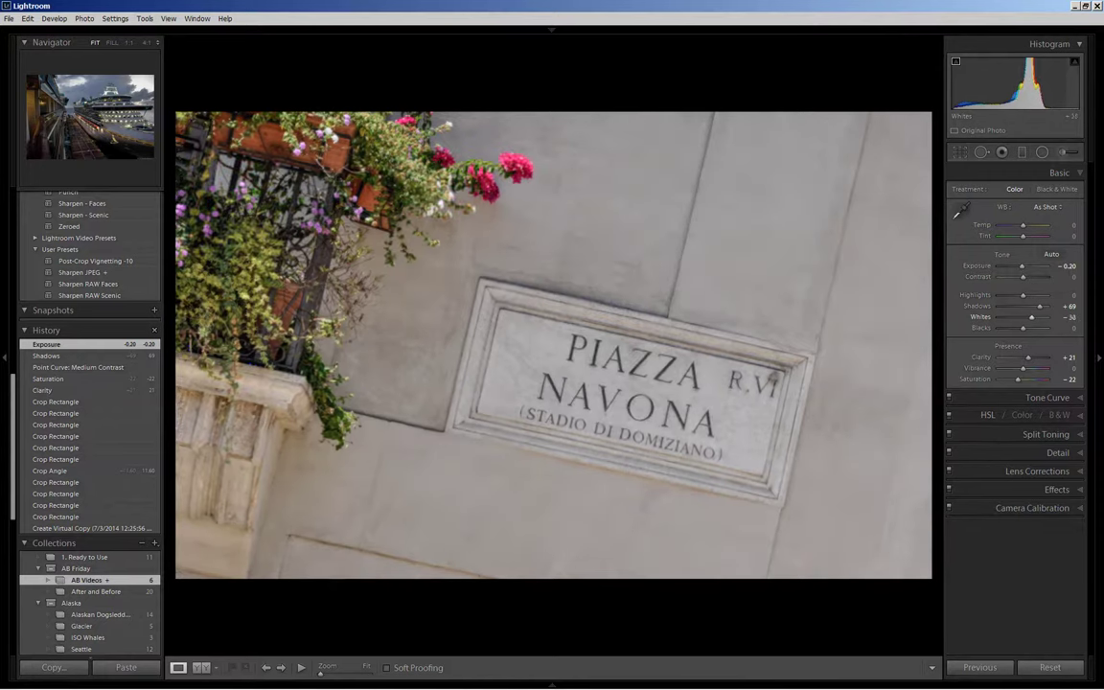
pyautogui.moveTo(1030, 316); pyautogui.dragTo(1025, 316)
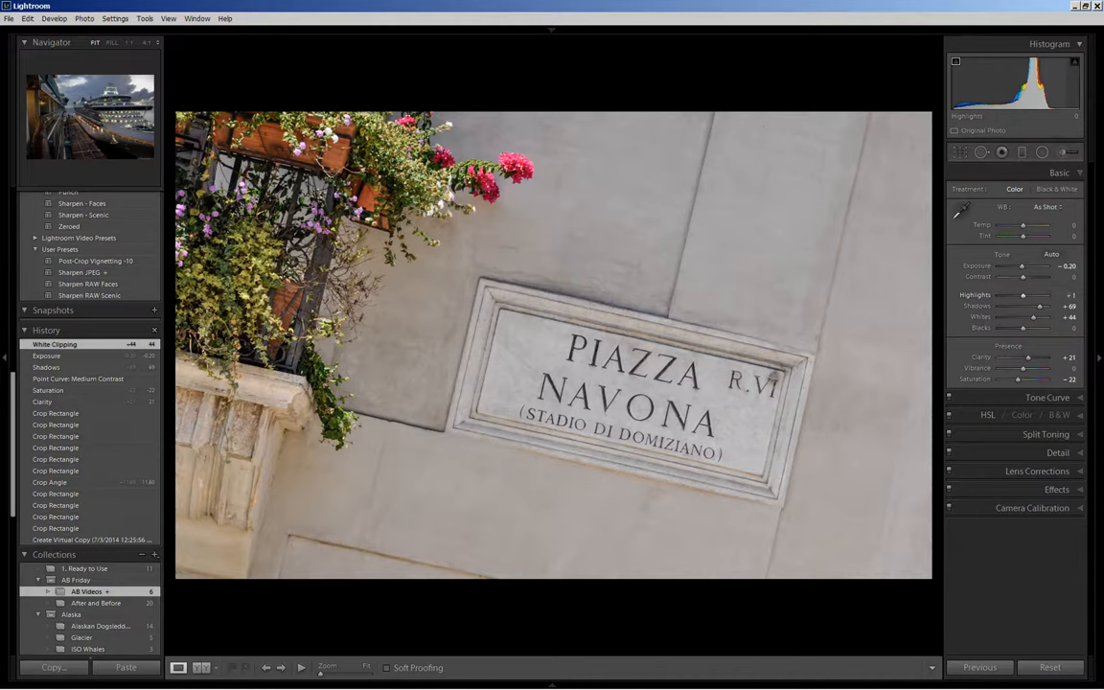
pyautogui.moveTo(1023, 295); pyautogui.dragTo(1038, 295)
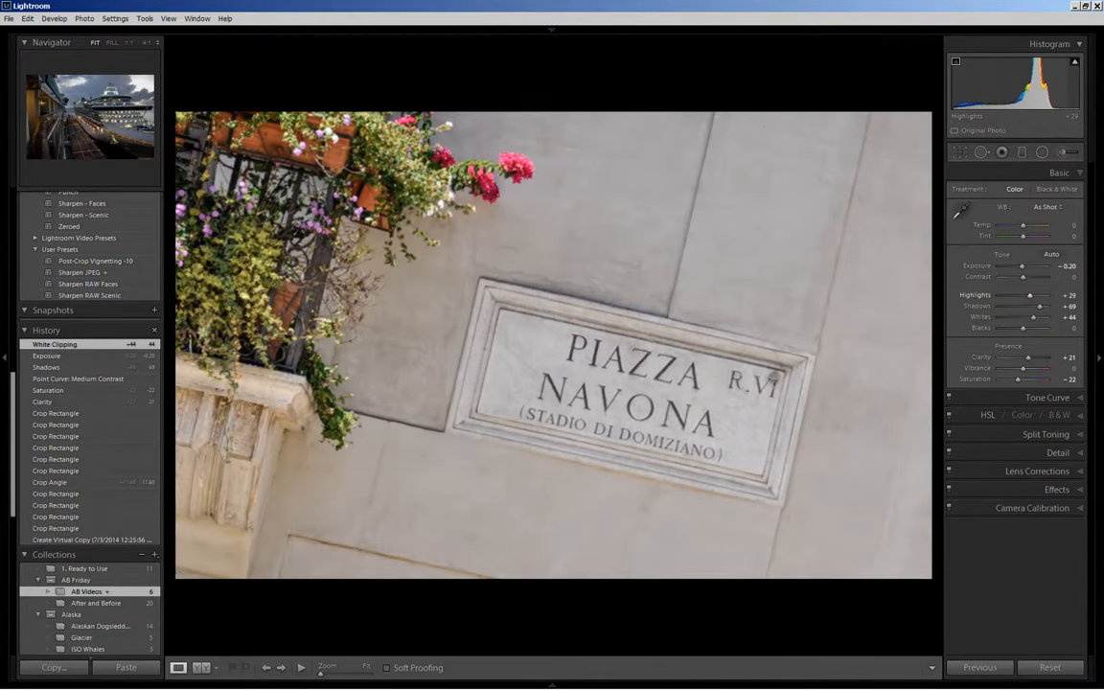
pyautogui.moveTo(1033, 295); pyautogui.dragTo(1038, 295)
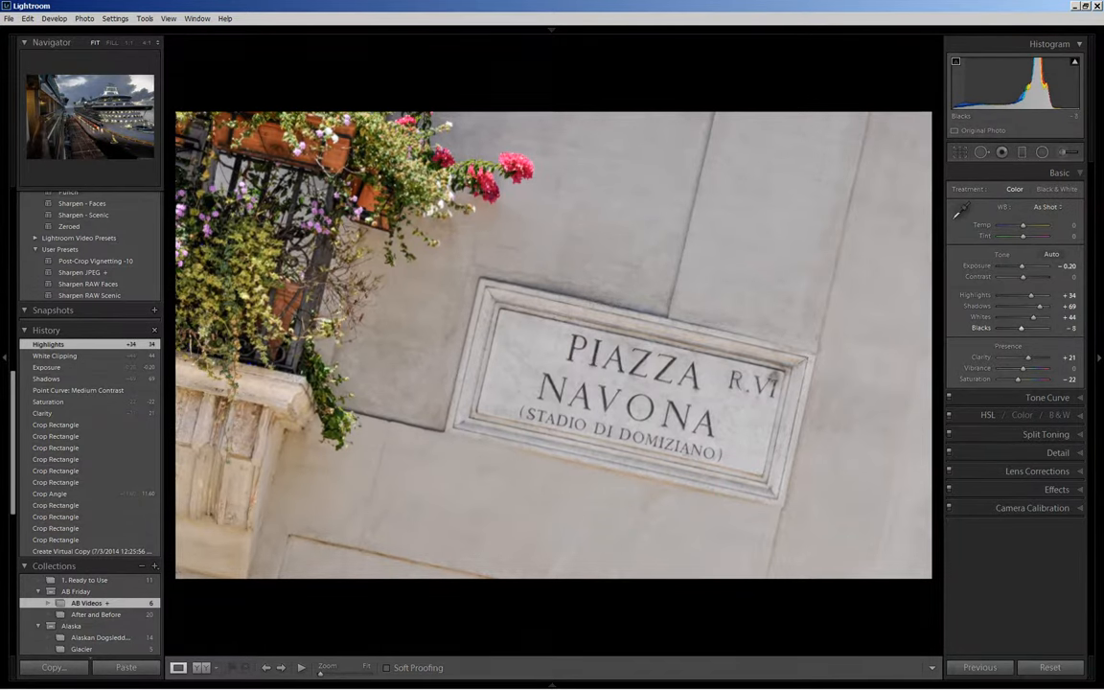
pyautogui.moveTo(1023, 328); pyautogui.dragTo(1019, 328)
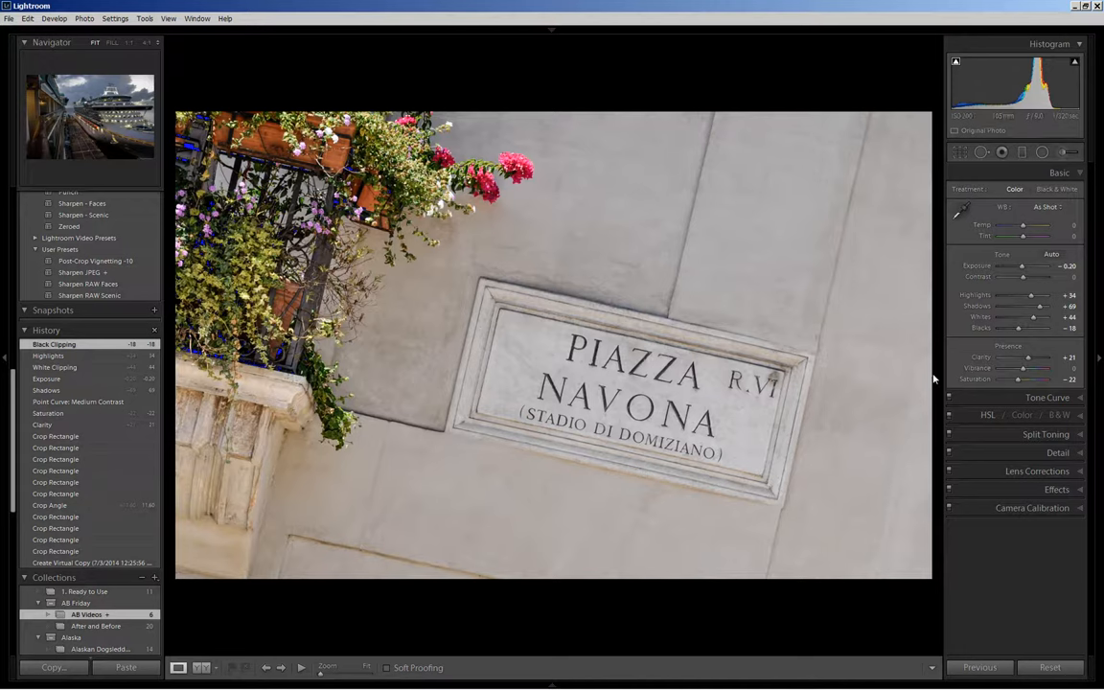
pyautogui.moveTo(824, 413)
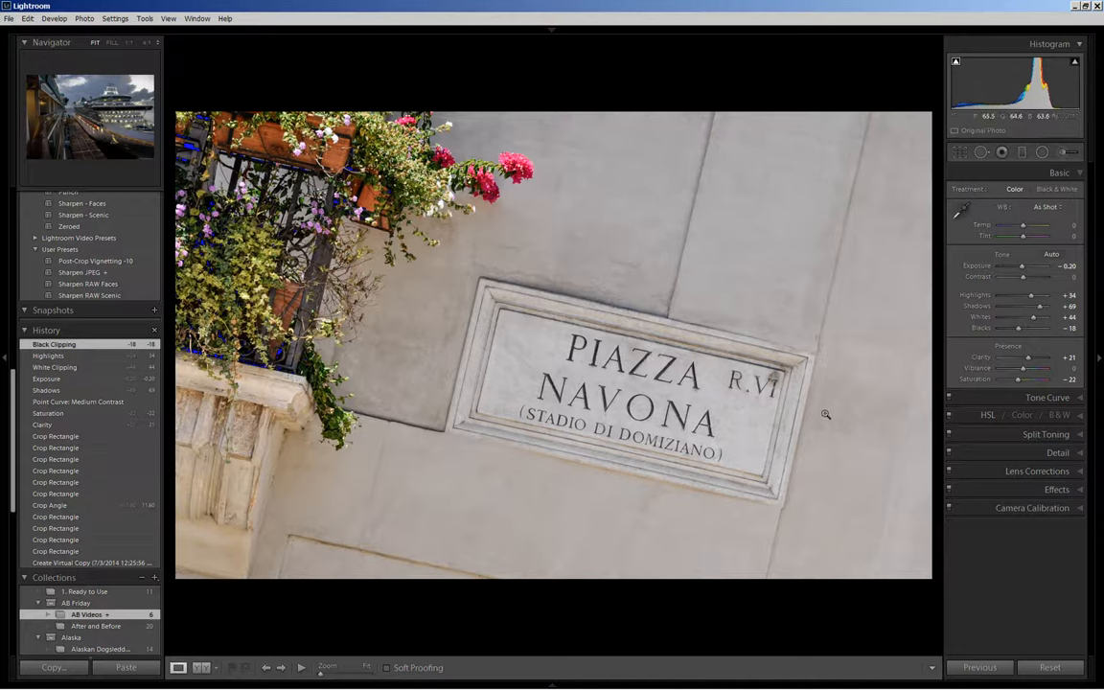
pyautogui.moveTo(614, 410)
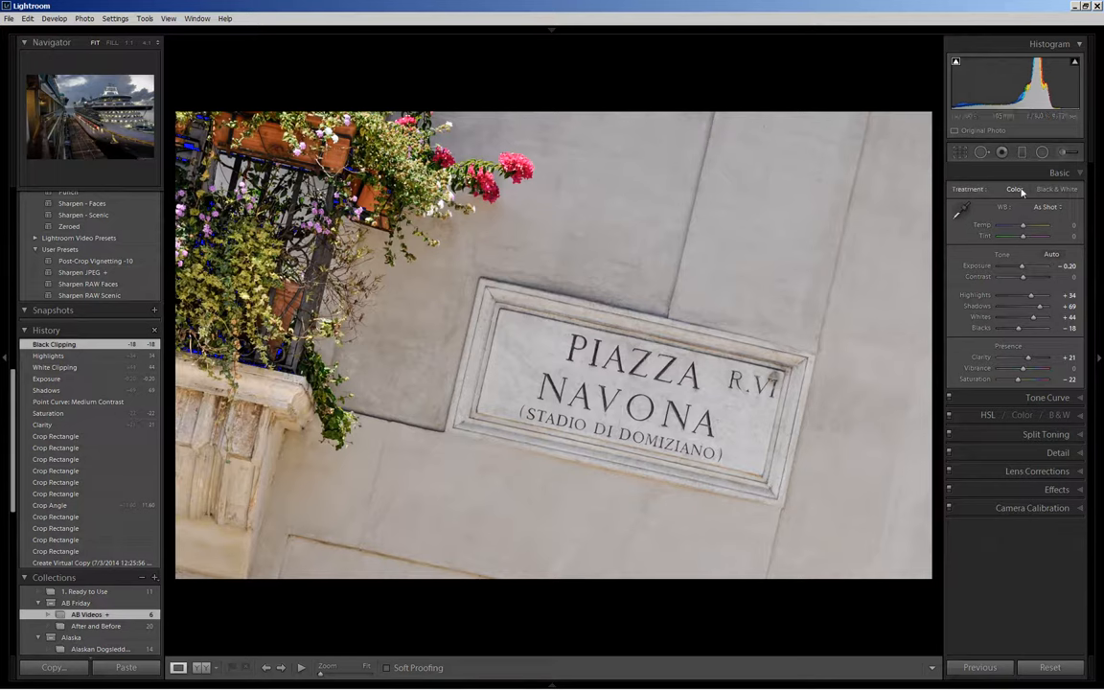
pyautogui.moveTo(1042, 165)
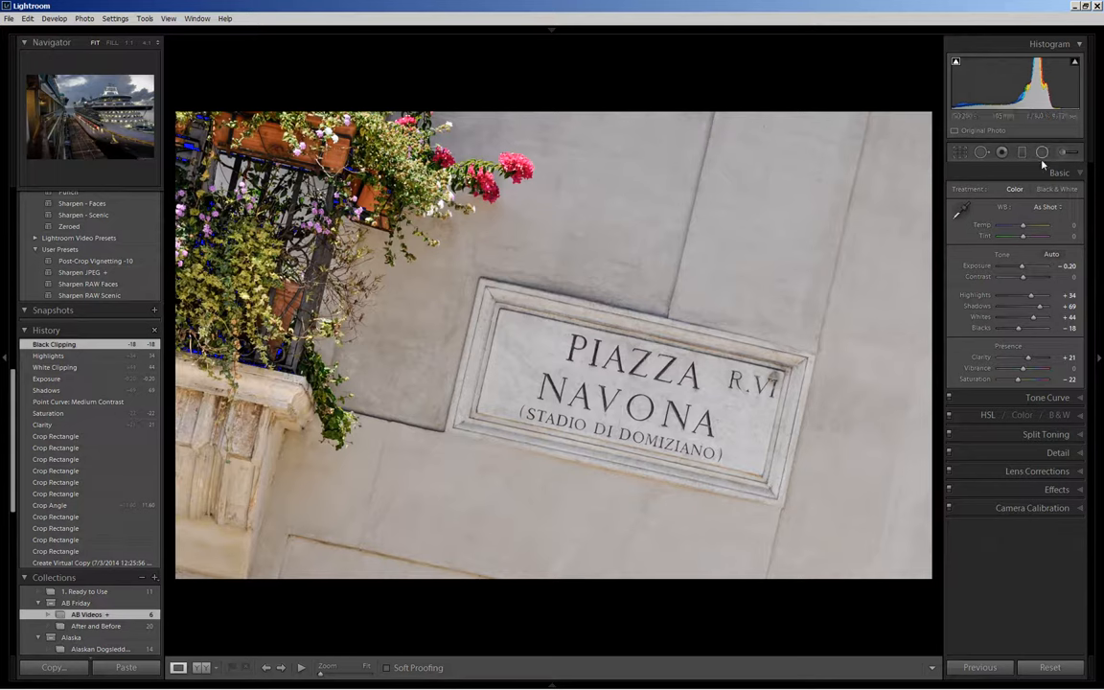
pyautogui.moveTo(1042, 154)
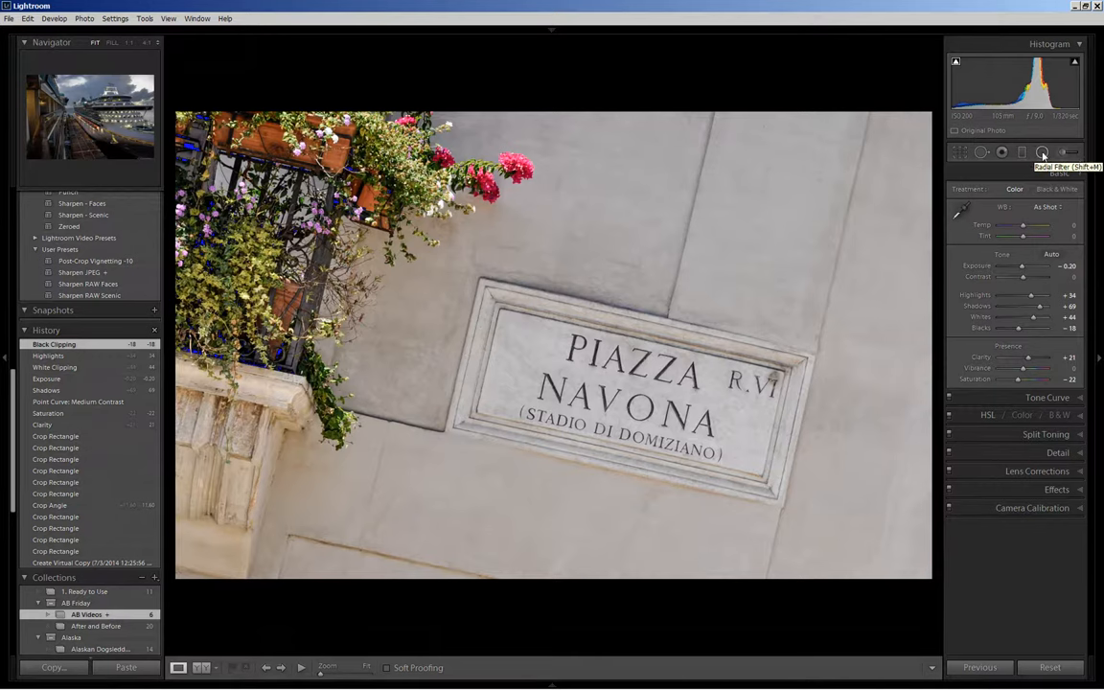
# - Place a Radial Filter oval around the Piazza Navona street sign
pyautogui.click(1042, 153)
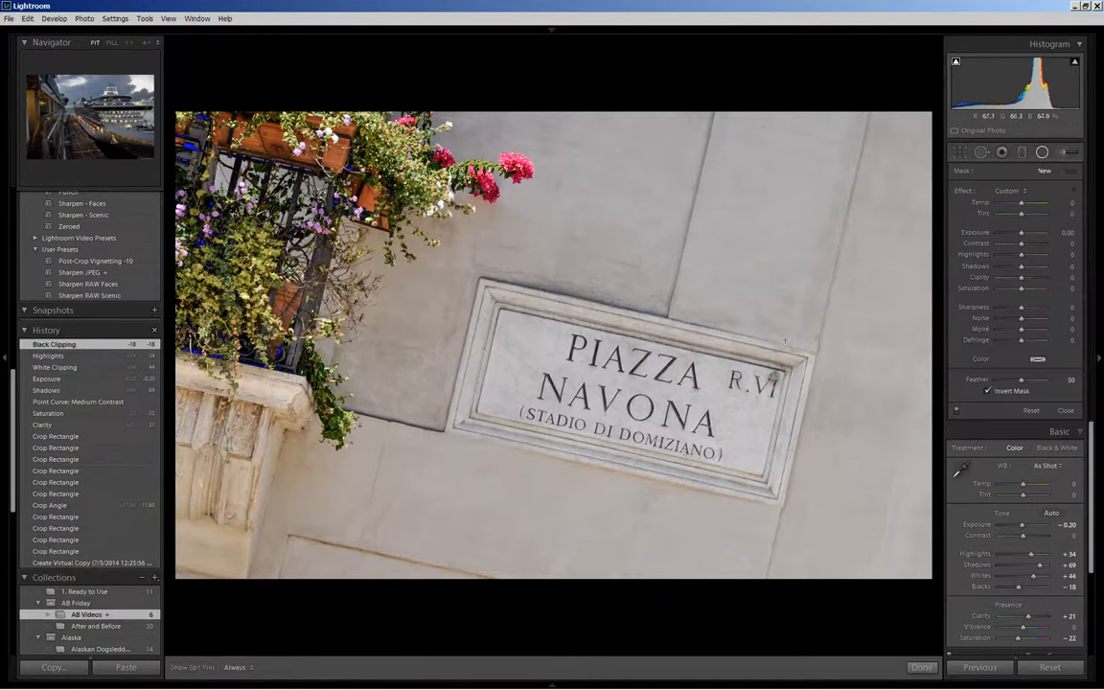
pyautogui.moveTo(632, 387)
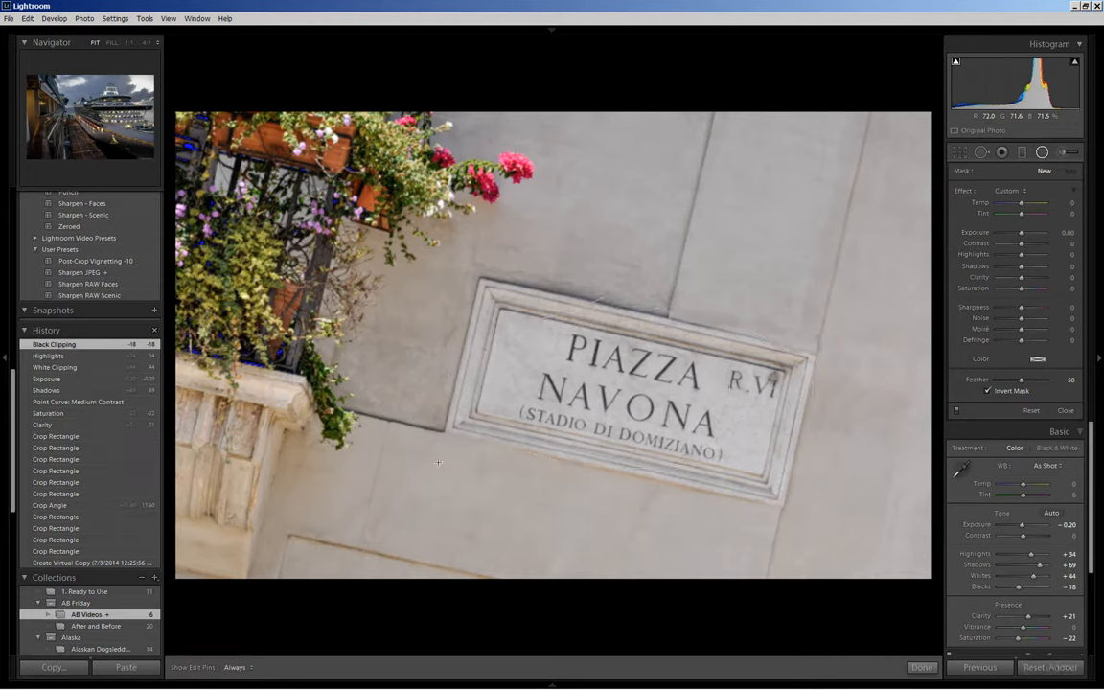
pyautogui.moveTo(498, 500)
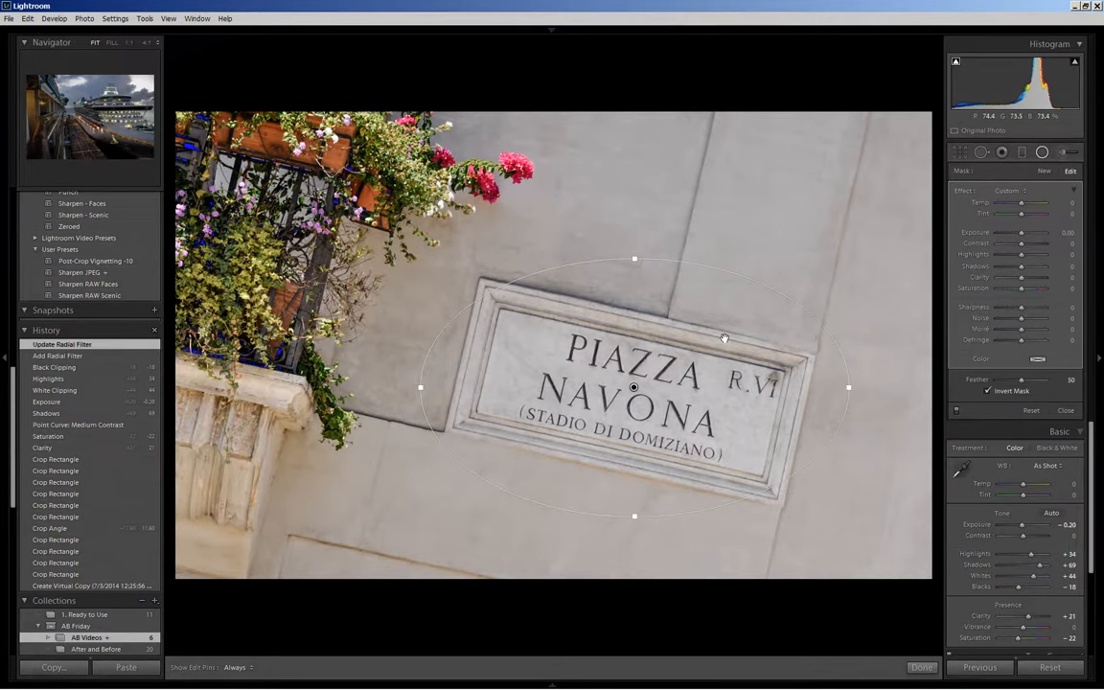
pyautogui.moveTo(730, 341)
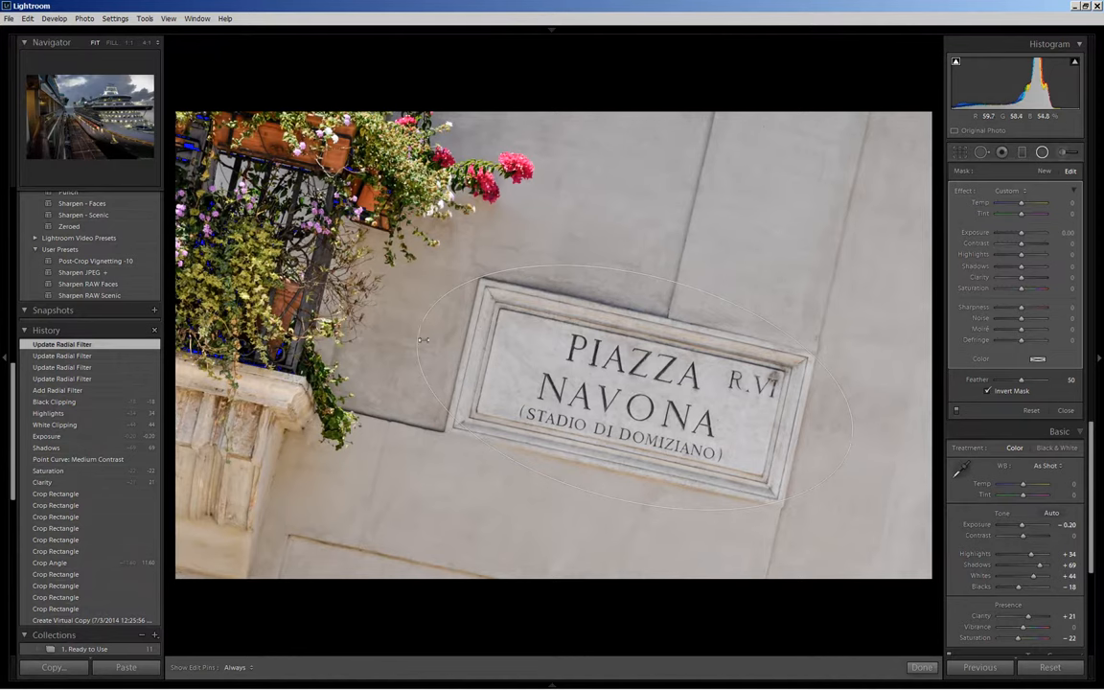
pyautogui.moveTo(421, 339); pyautogui.dragTo(633, 387)
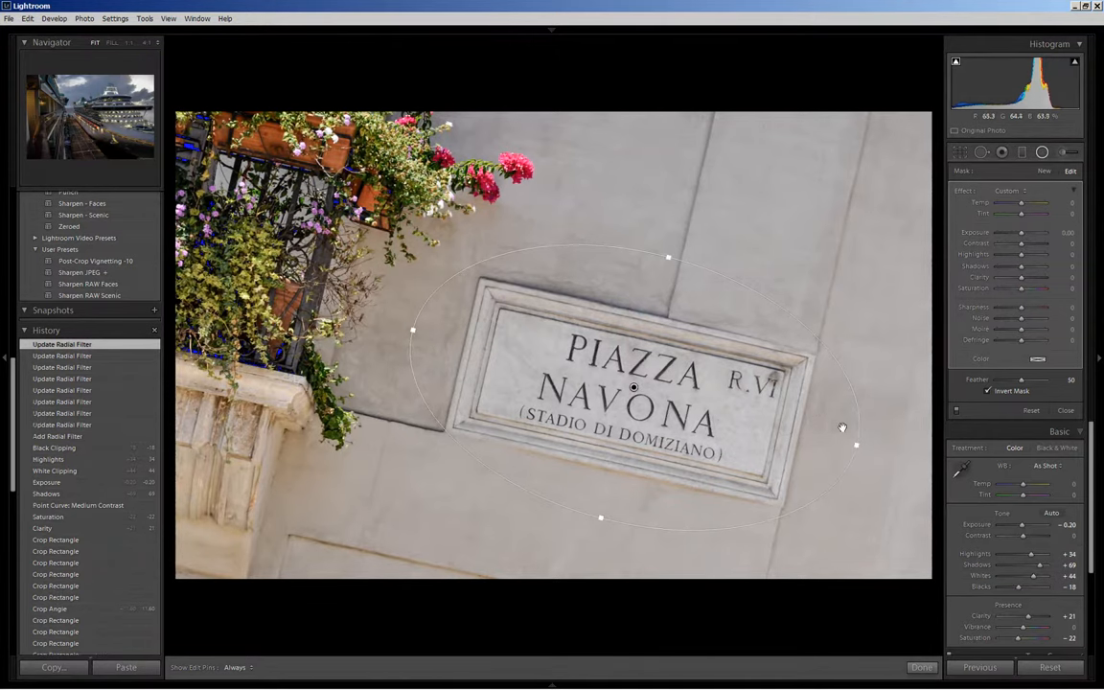
pyautogui.moveTo(767, 406)
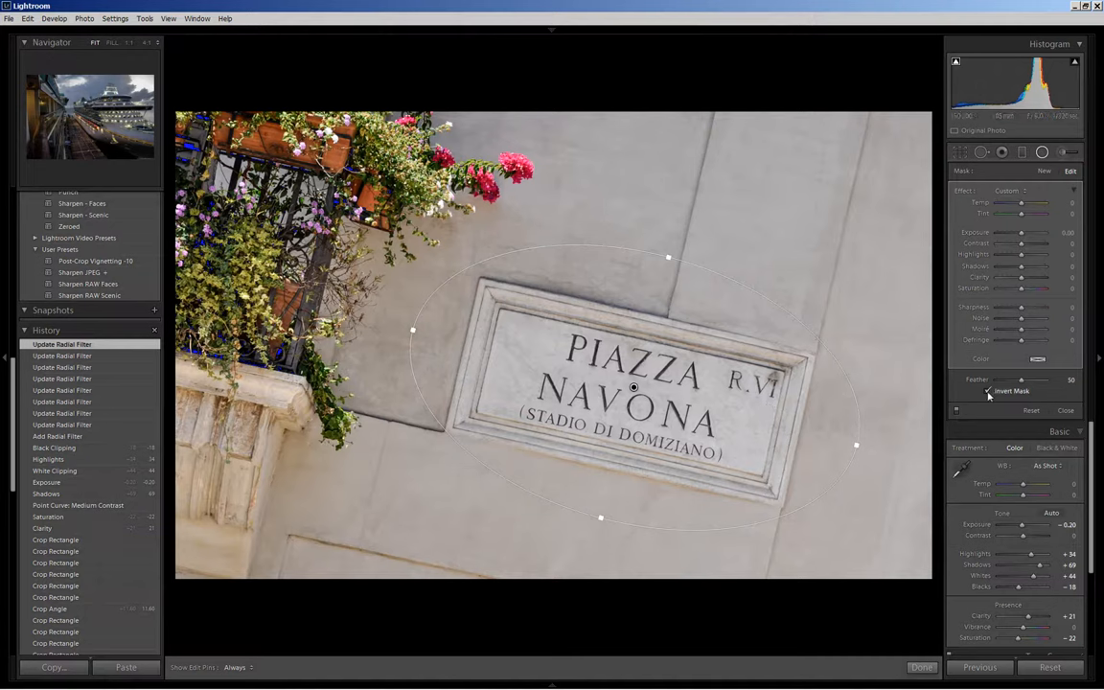
# - Turn off Invert Mask and lower the filter's exposure to darken the wall around the sign
pyautogui.click(988, 391)
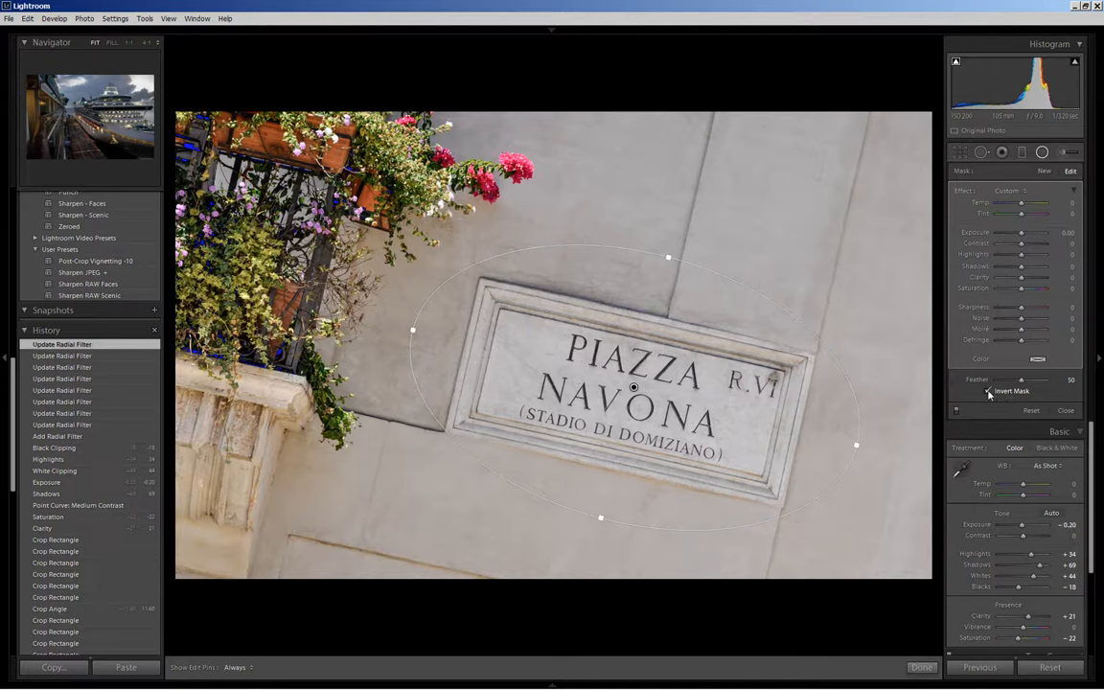
pyautogui.click(985, 391)
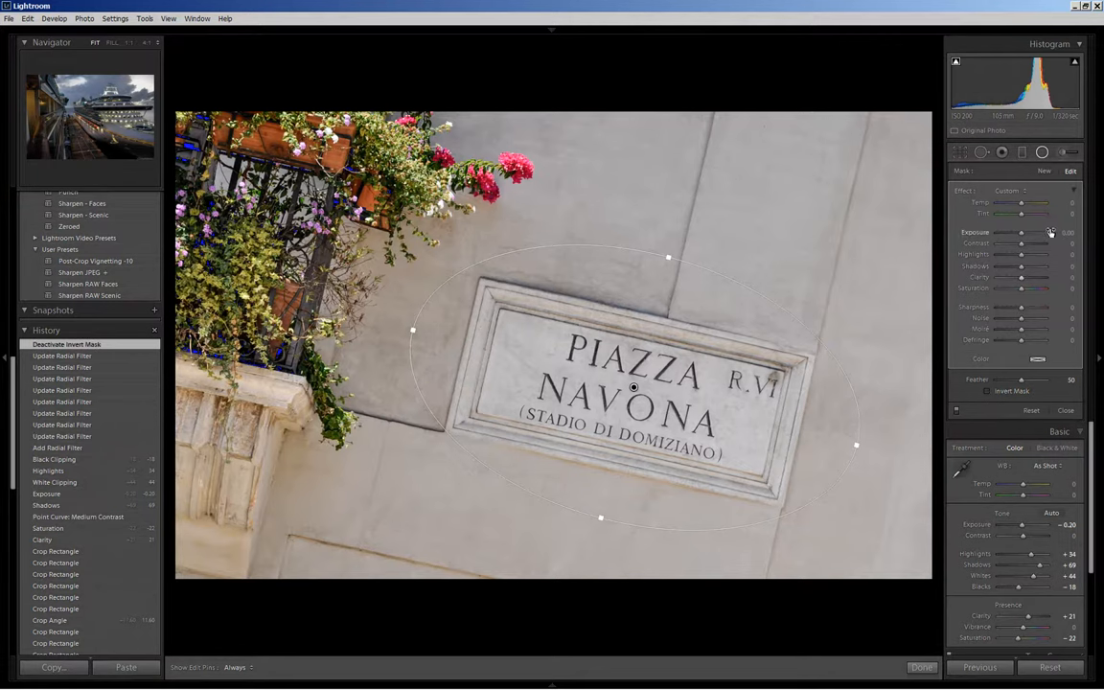
pyautogui.moveTo(1050, 231); pyautogui.dragTo(1024, 232)
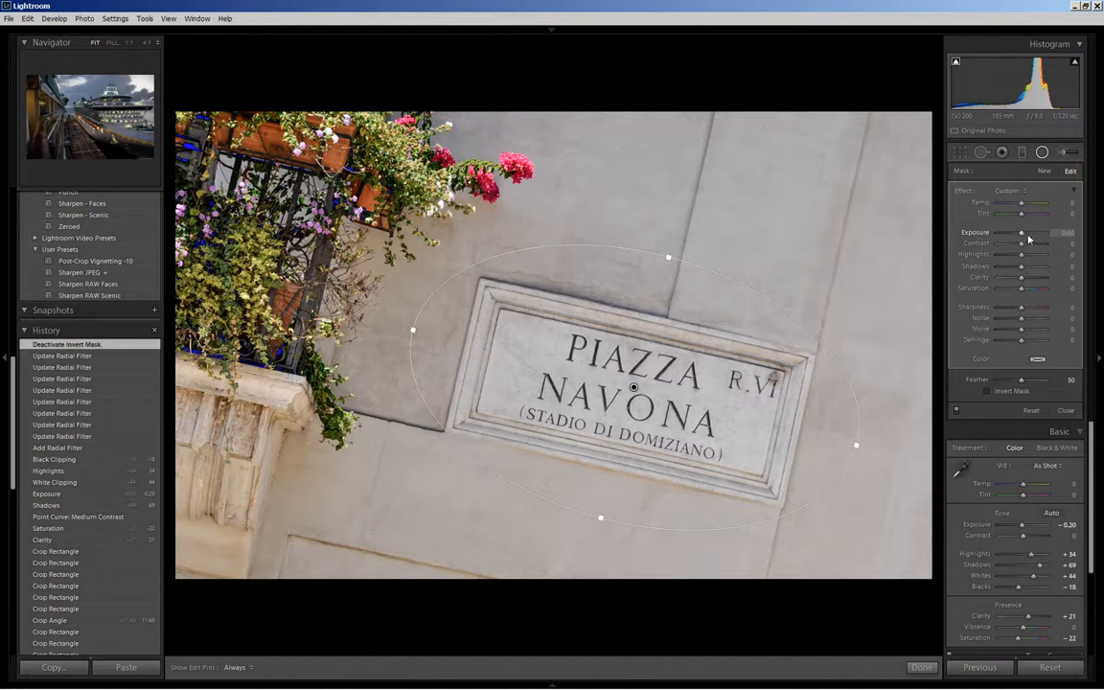
pyautogui.moveTo(1020, 231); pyautogui.dragTo(1006, 232)
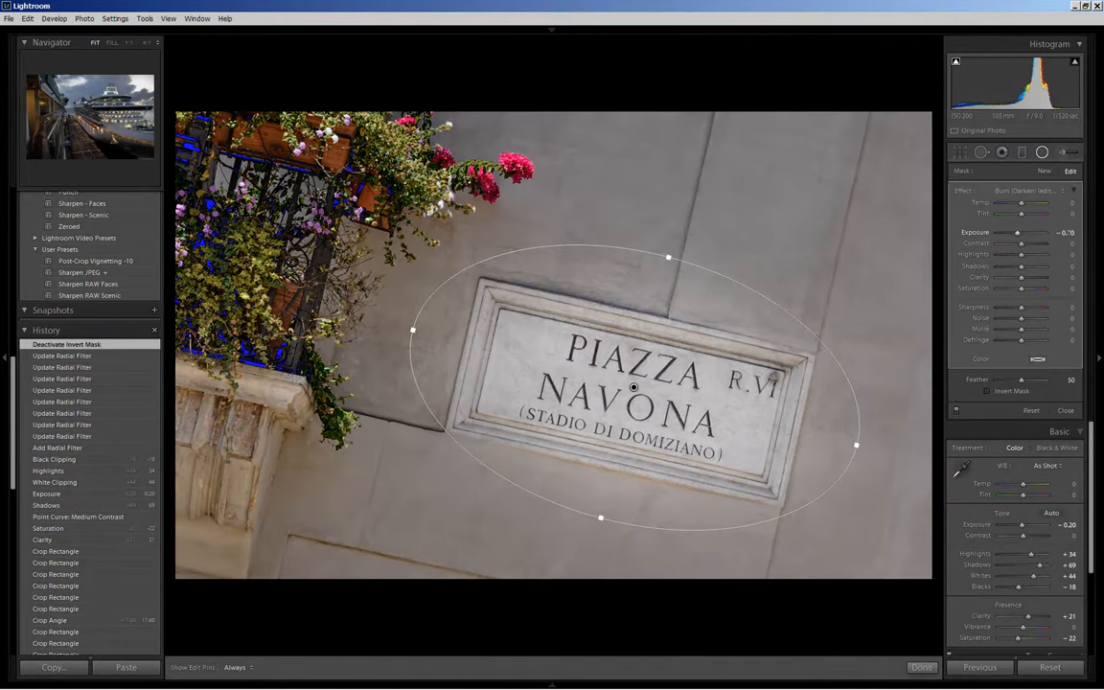
pyautogui.moveTo(1012, 232); pyautogui.dragTo(1018, 232)
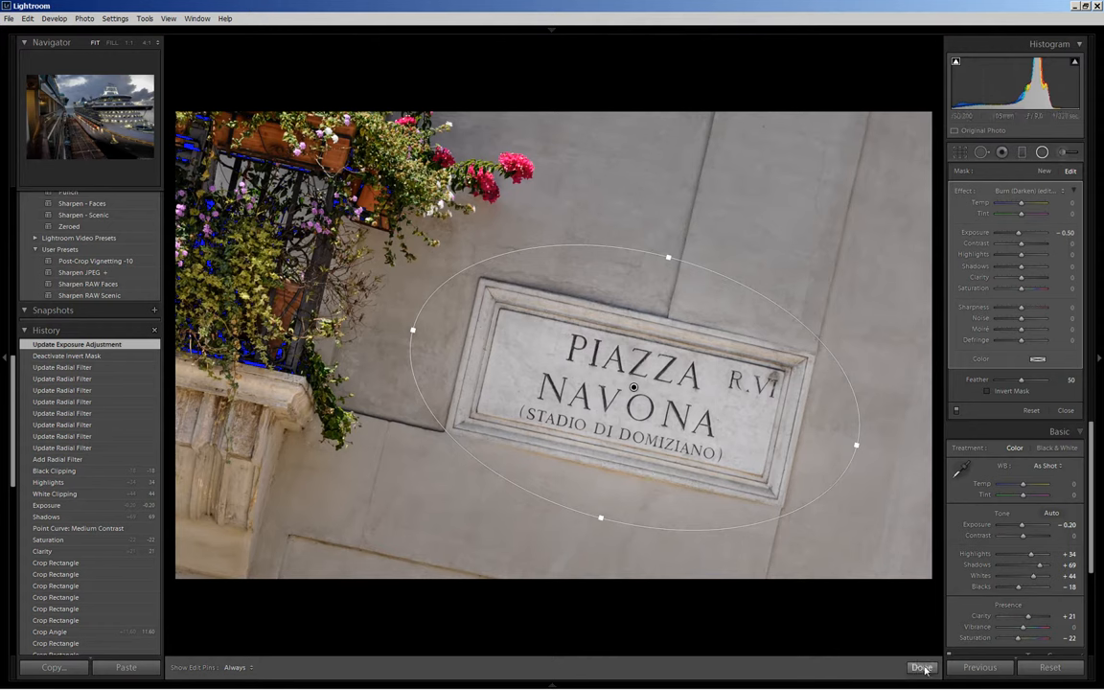
pyautogui.click(920, 667)
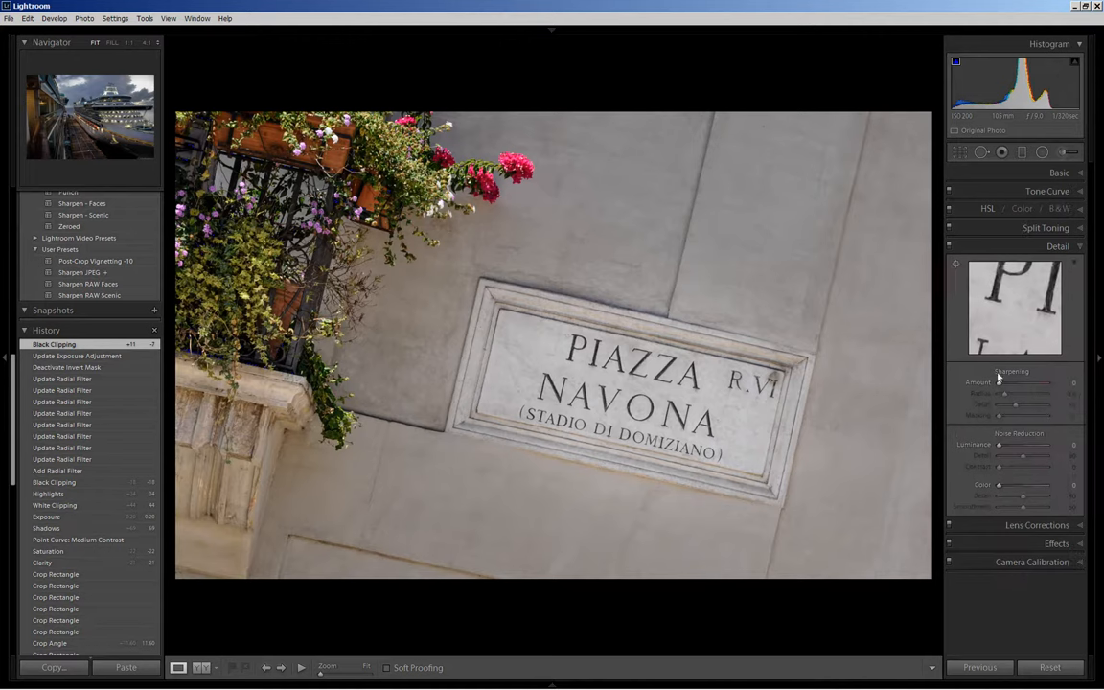
pyautogui.moveTo(998, 322)
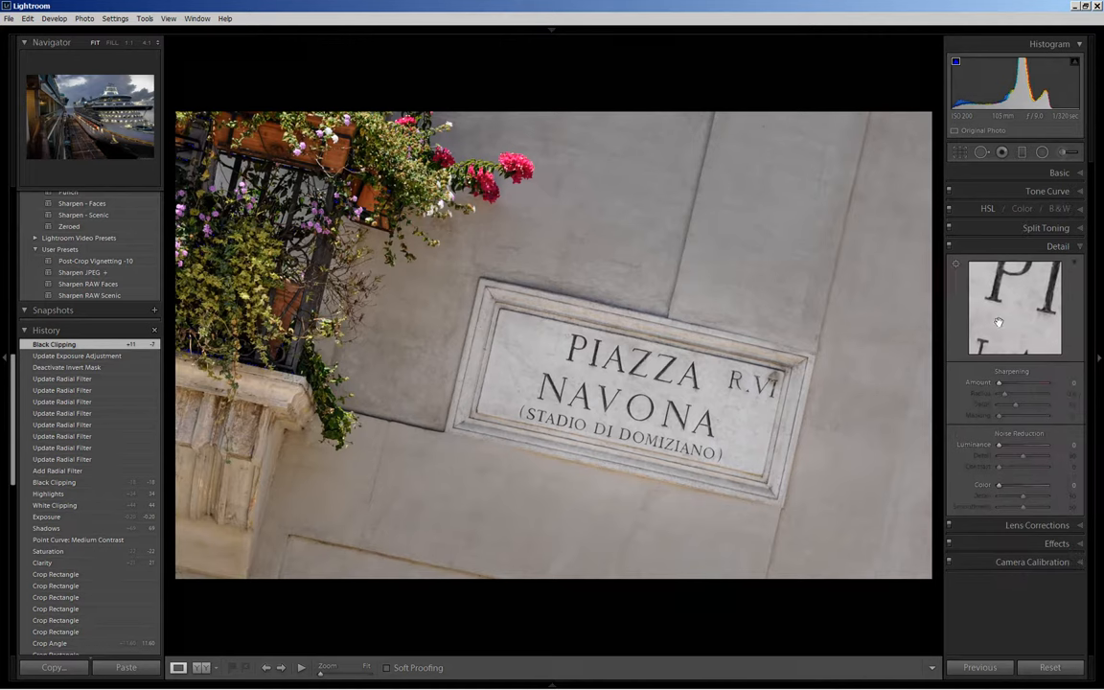
pyautogui.moveTo(954, 265)
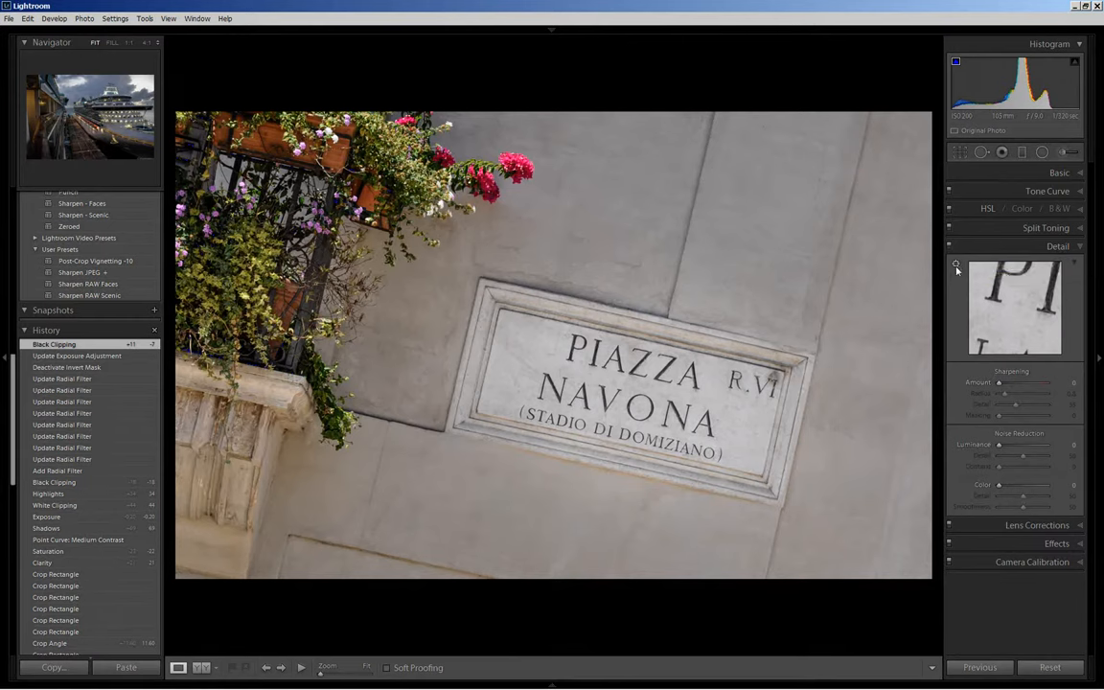
pyautogui.moveTo(1004, 276)
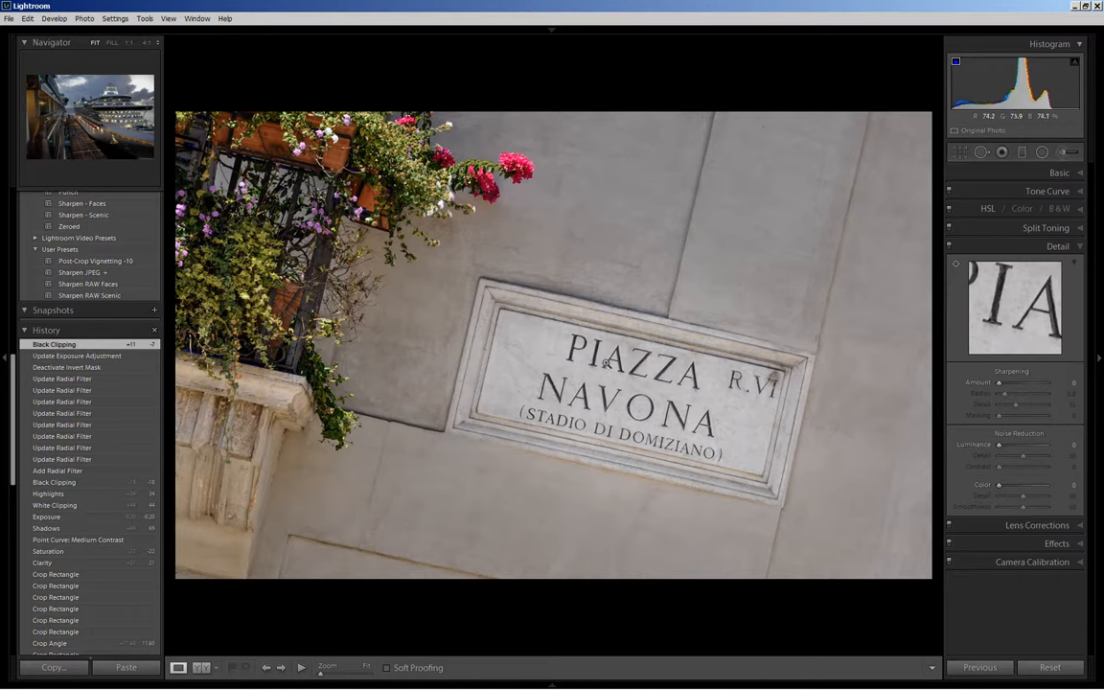
pyautogui.moveTo(1036, 322)
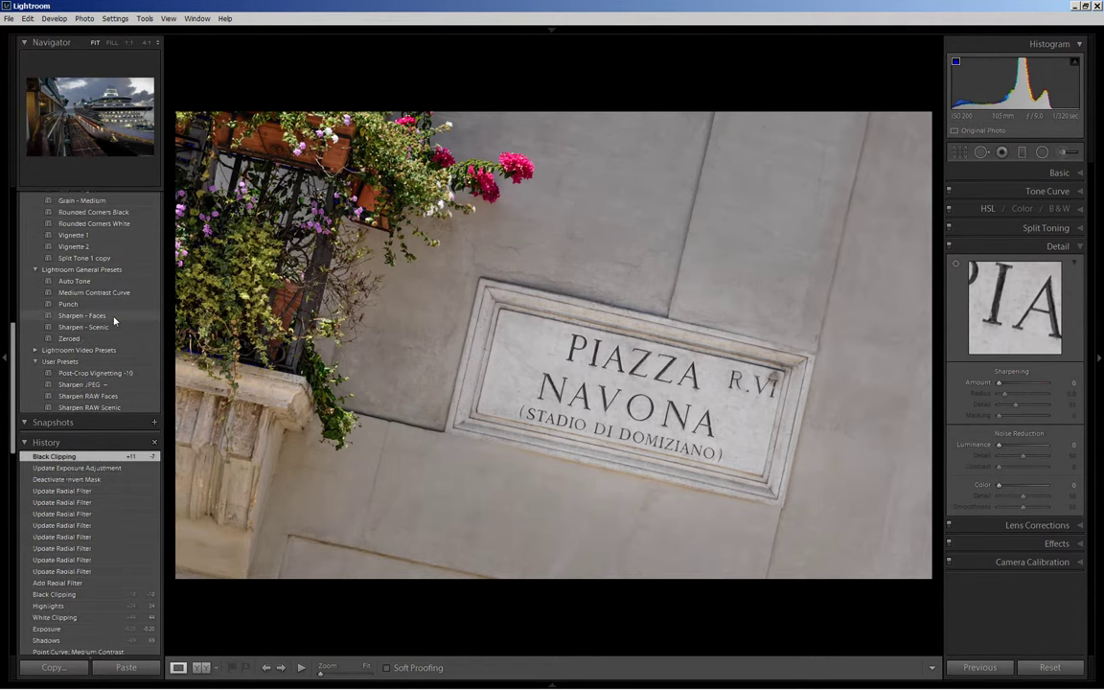
pyautogui.moveTo(109, 330)
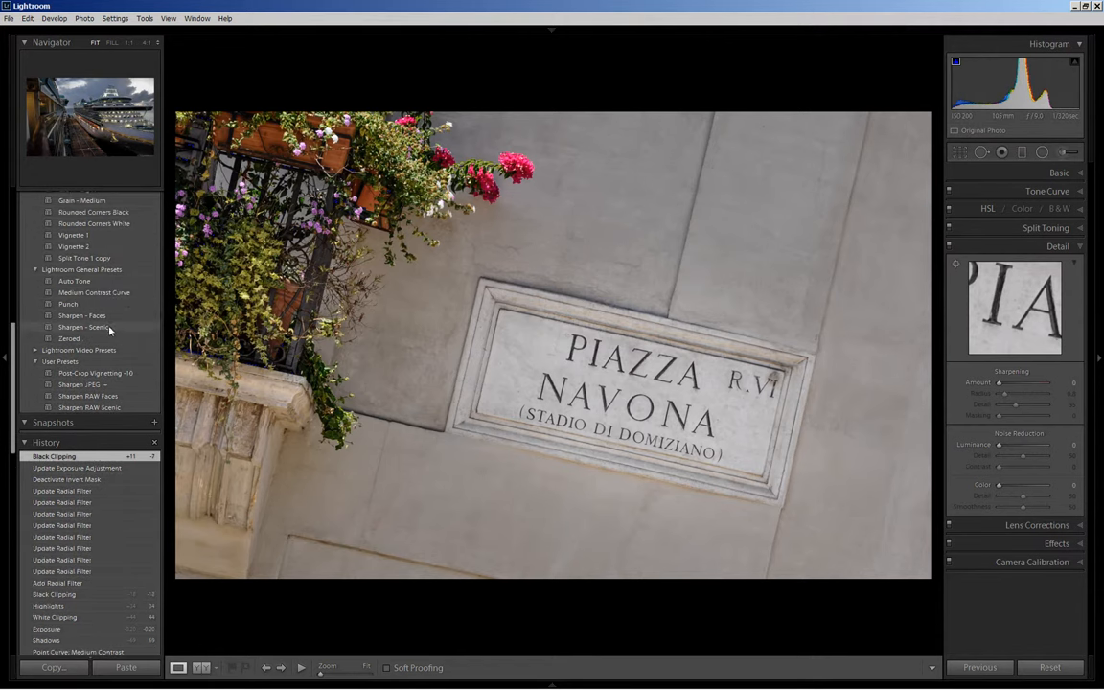
# - Apply the Sharpen - Scenic preset from Lightroom General Presets
pyautogui.click(85, 326)
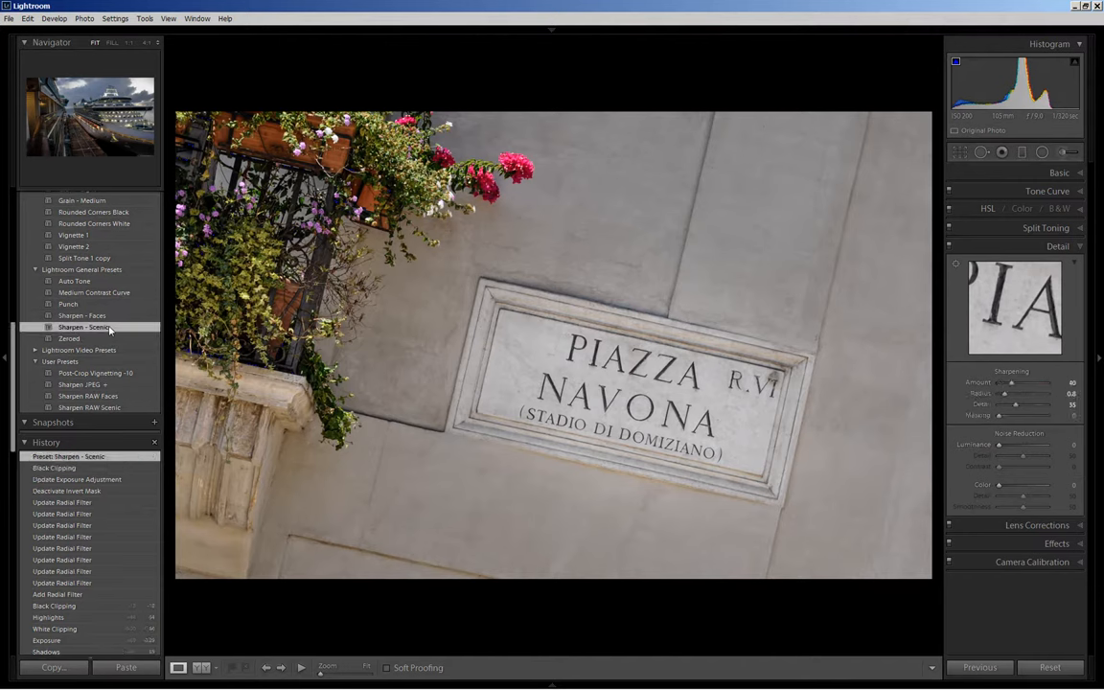
pyautogui.moveTo(1038, 314)
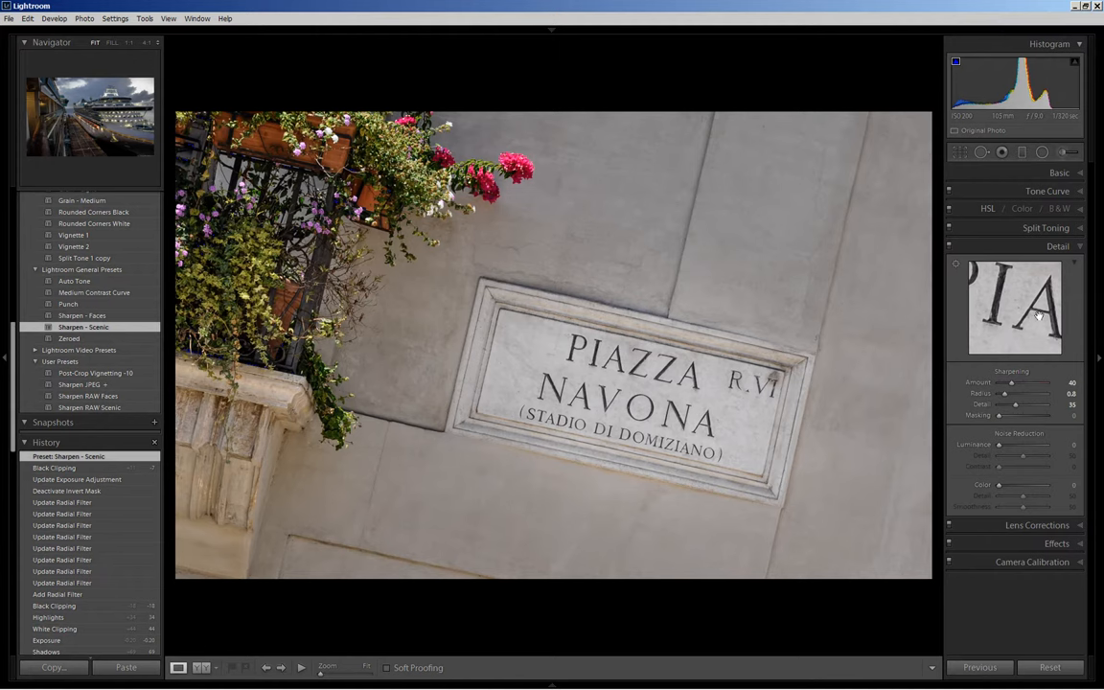
pyautogui.moveTo(1071, 460)
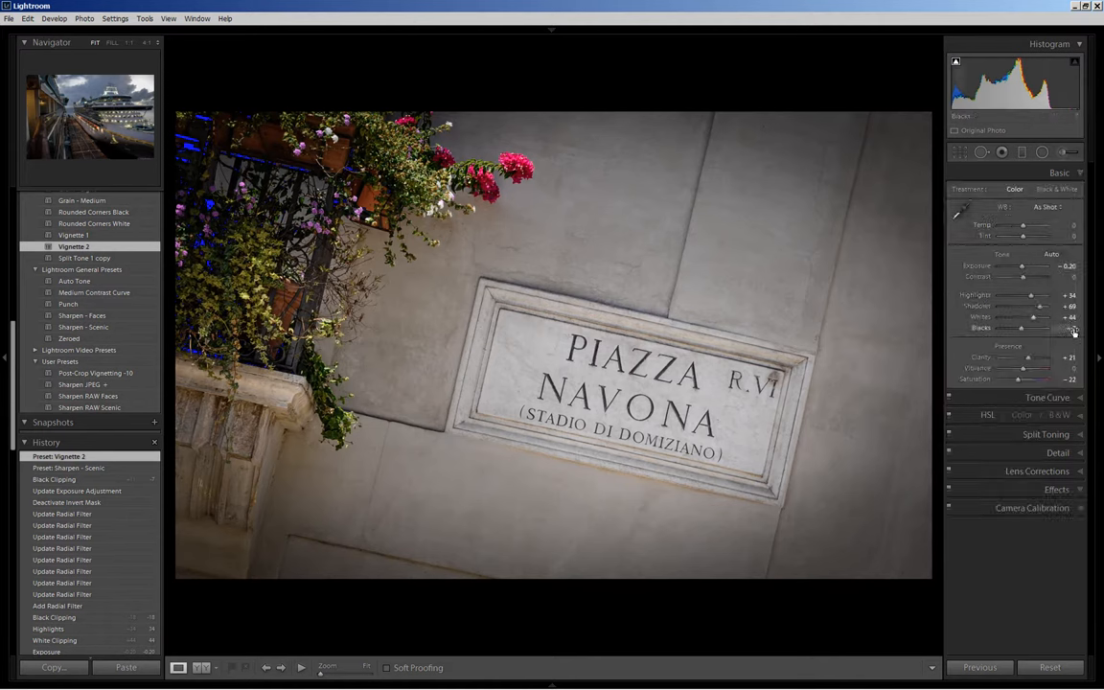
# - Deepen the blacks and turn on the histogram's shadow clipping warning
pyautogui.moveTo(1071, 328); pyautogui.dragTo(1016, 328)
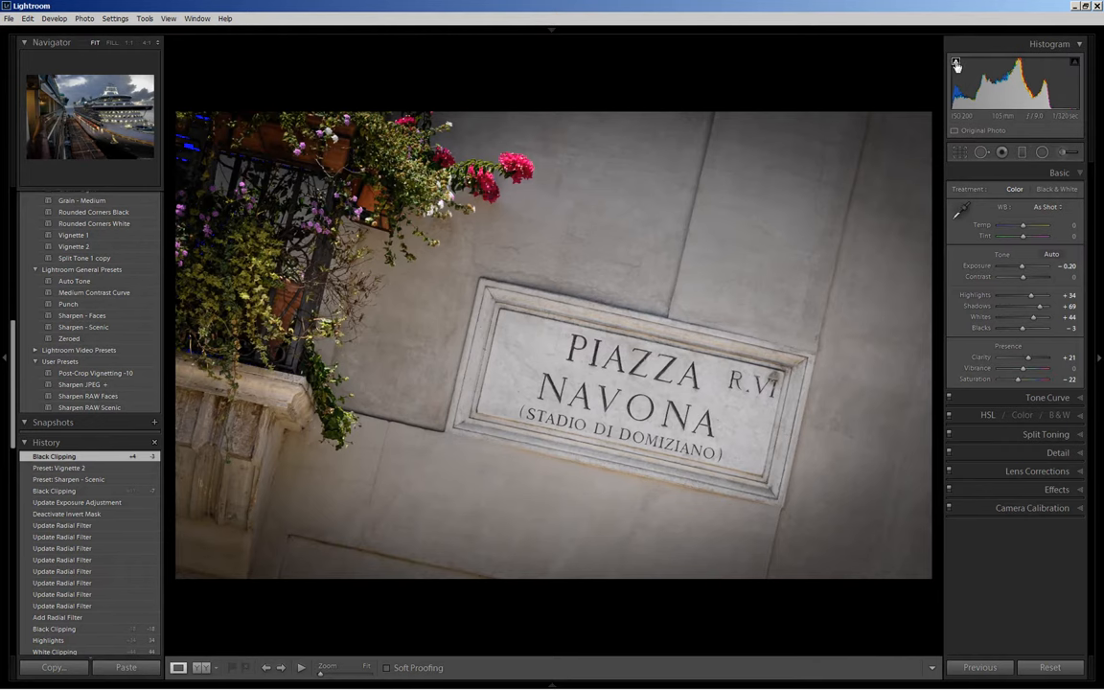
pyautogui.moveTo(954, 61)
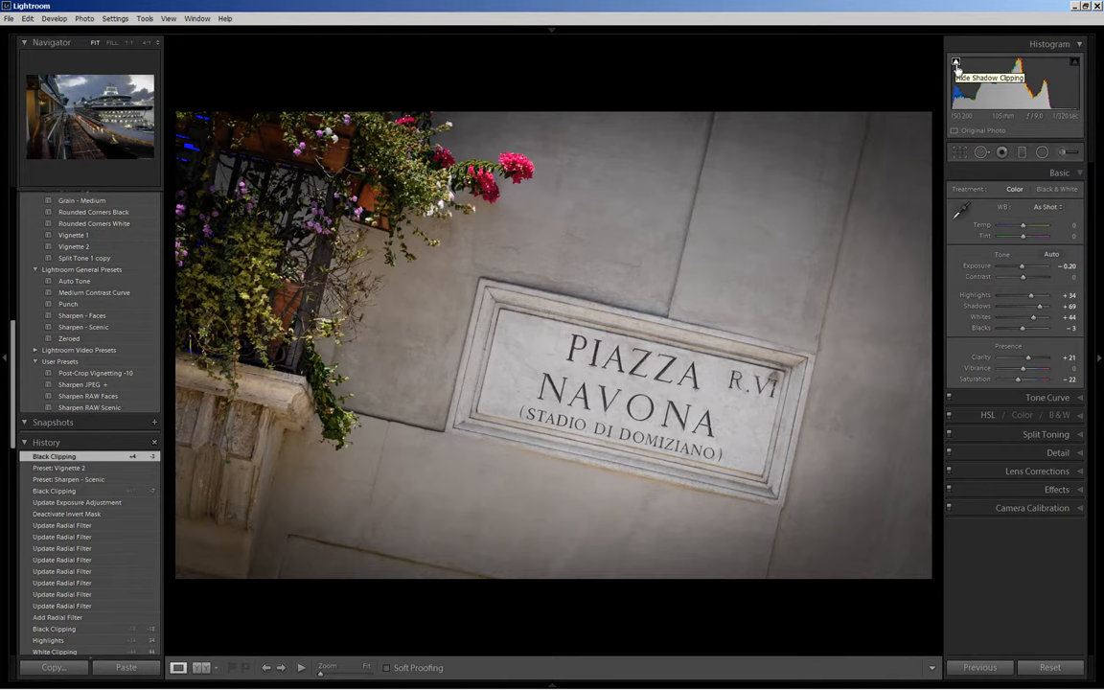
pyautogui.click(954, 61)
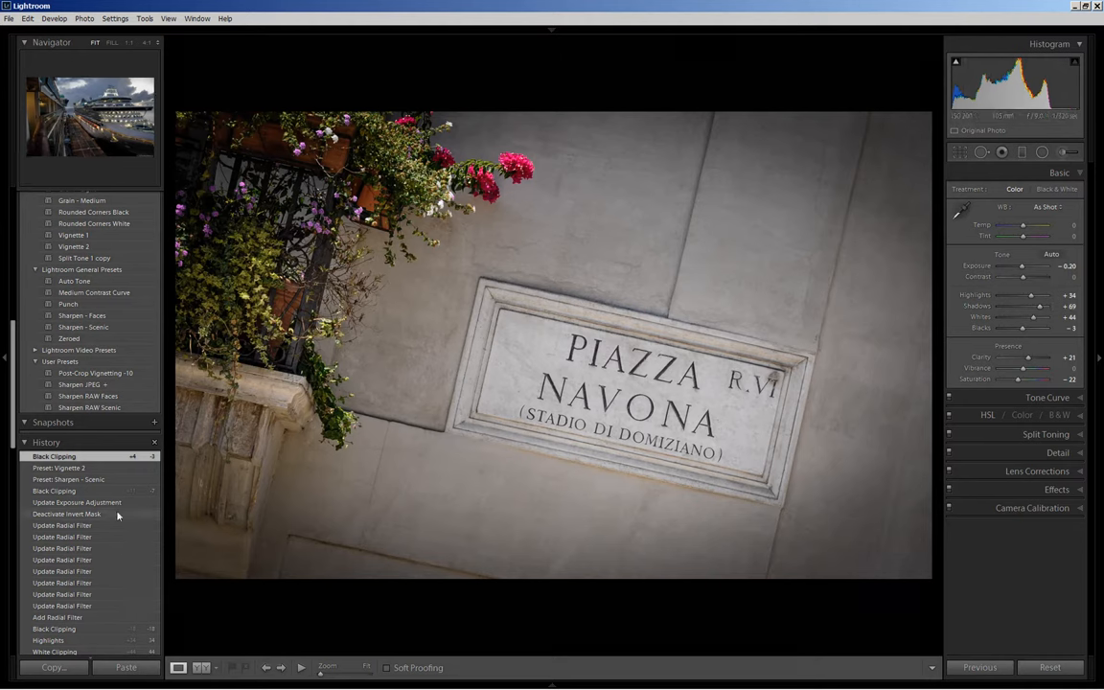
# - Select the earliest History state to view the original uncropped photo
pyautogui.scroll(-3)
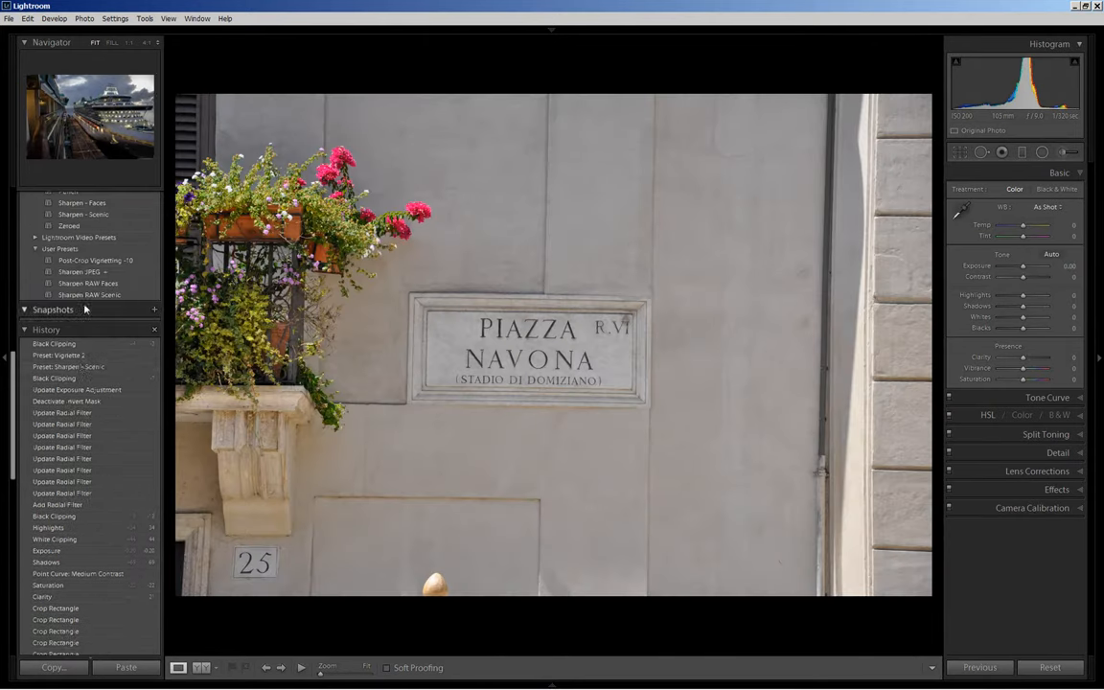
pyautogui.click(54, 343)
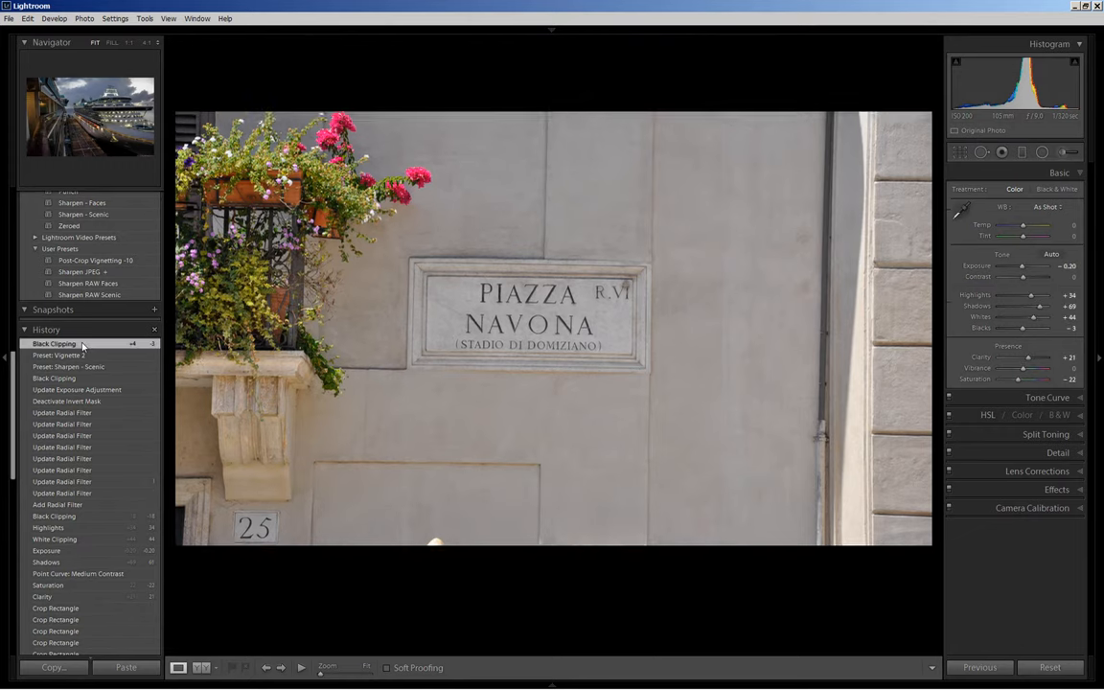